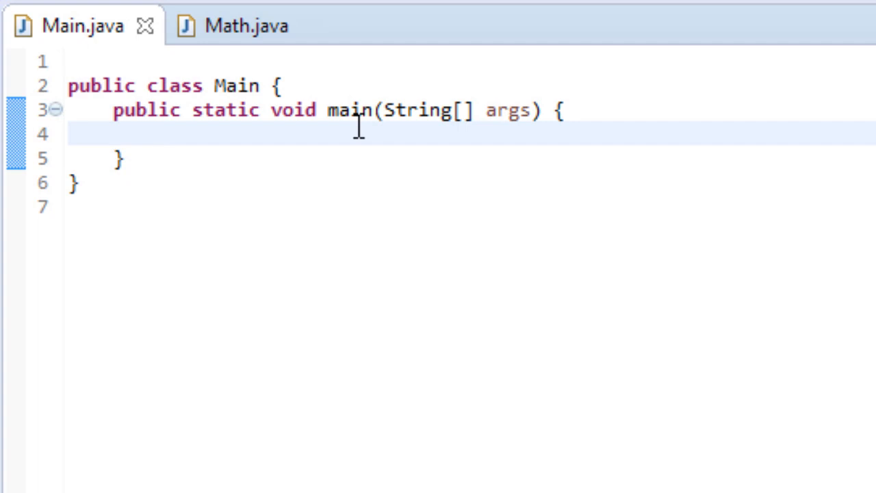
{"action": "mouse_move", "coordinate": [544, 321]}
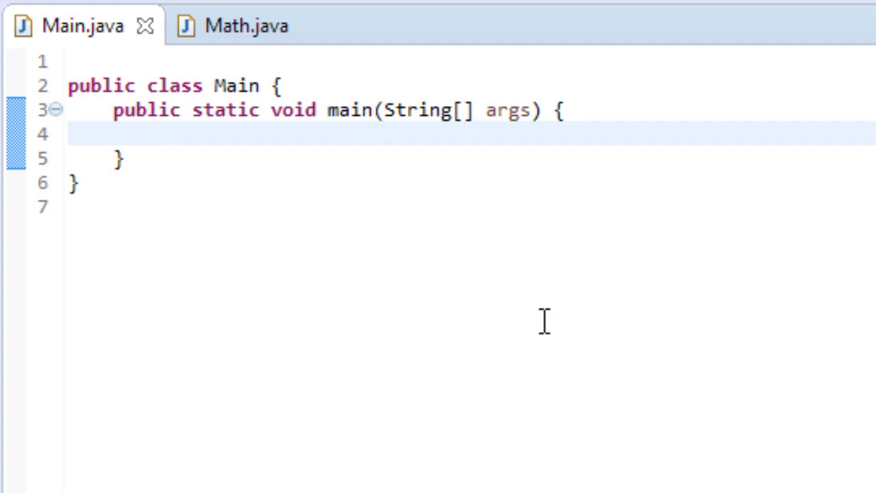
{"action": "mouse_move", "coordinate": [387, 270]}
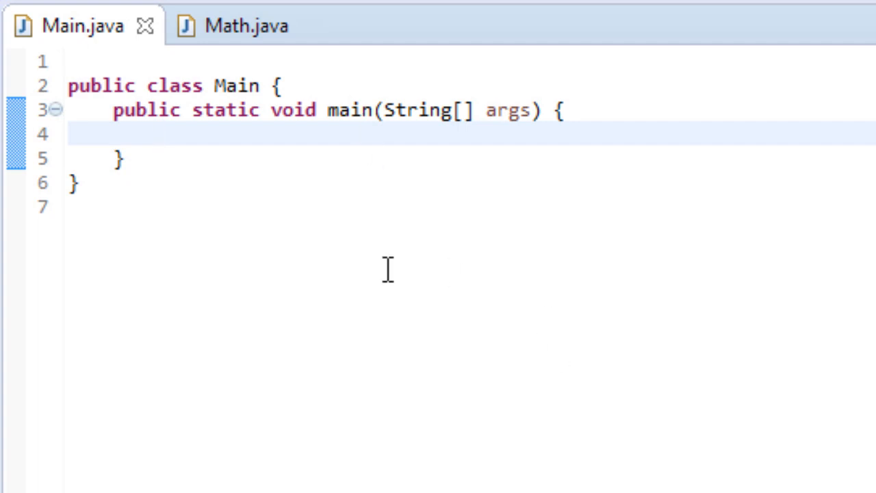
In Math.java, write public int add(int x, int y) returning x + y.
{"action": "left_click", "coordinate": [158, 134]}
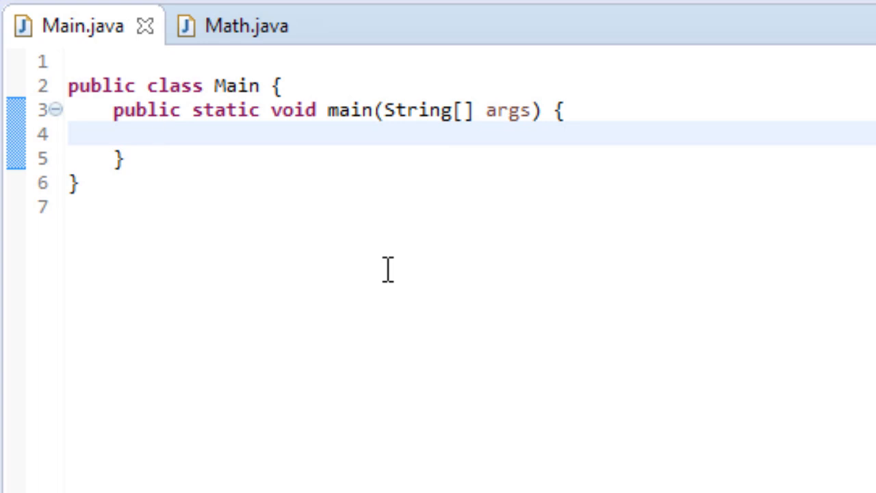
{"action": "left_click", "coordinate": [158, 133]}
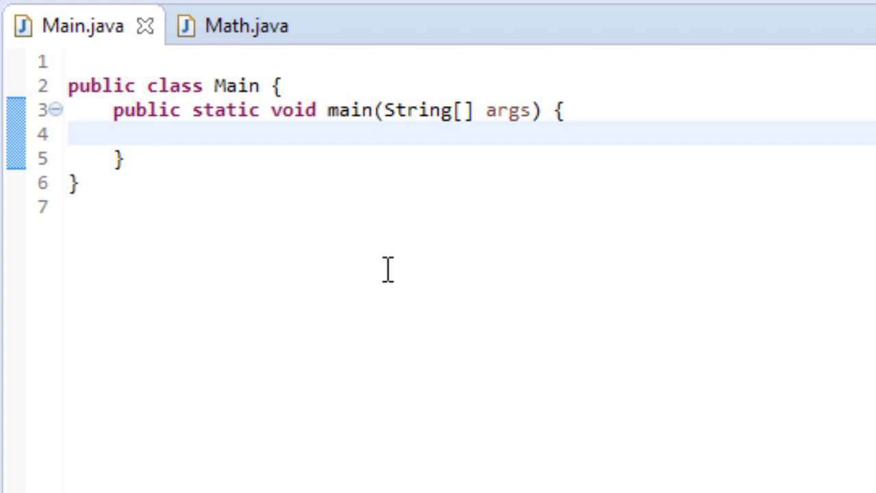
{"action": "mouse_move", "coordinate": [198, 31]}
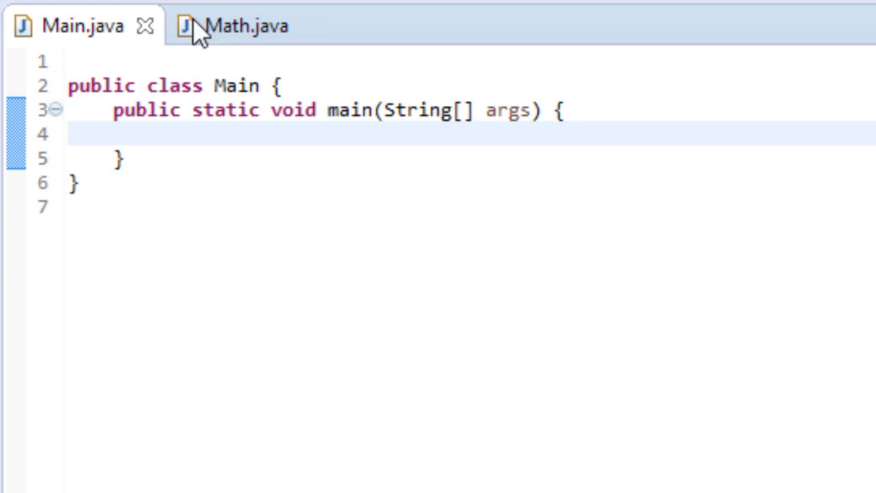
{"action": "left_click", "coordinate": [246, 26]}
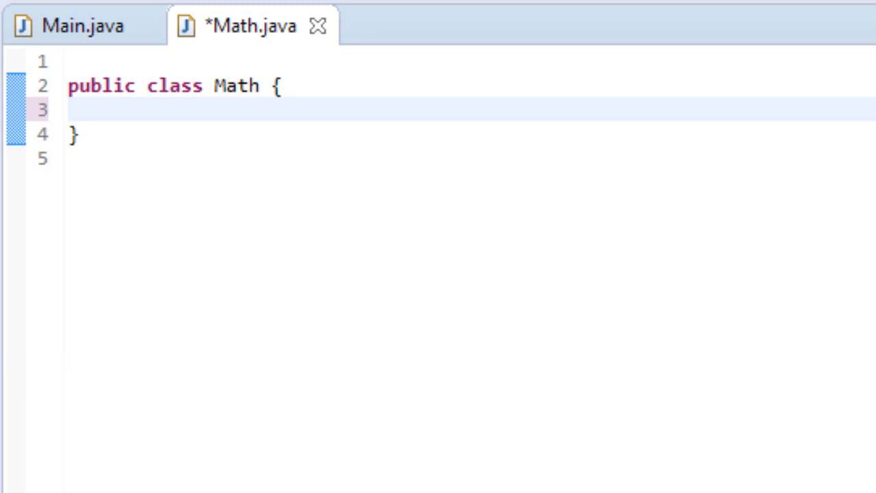
{"action": "mouse_move", "coordinate": [527, 221]}
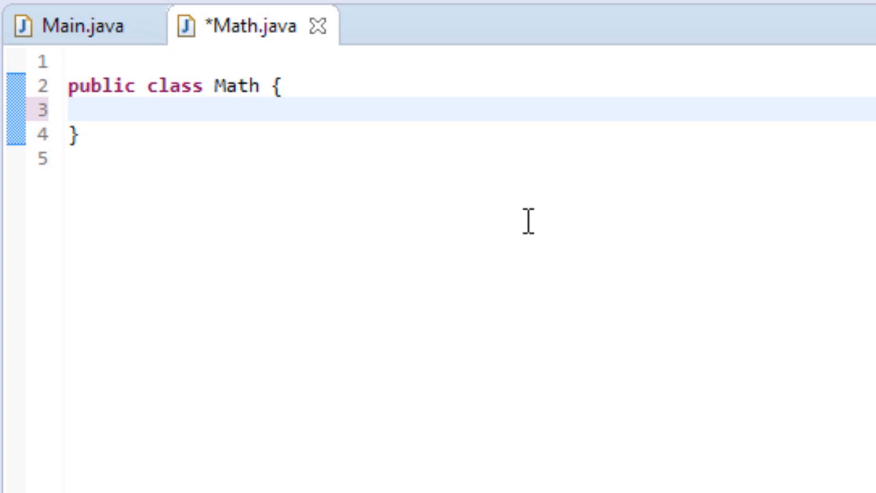
{"action": "mouse_move", "coordinate": [590, 288]}
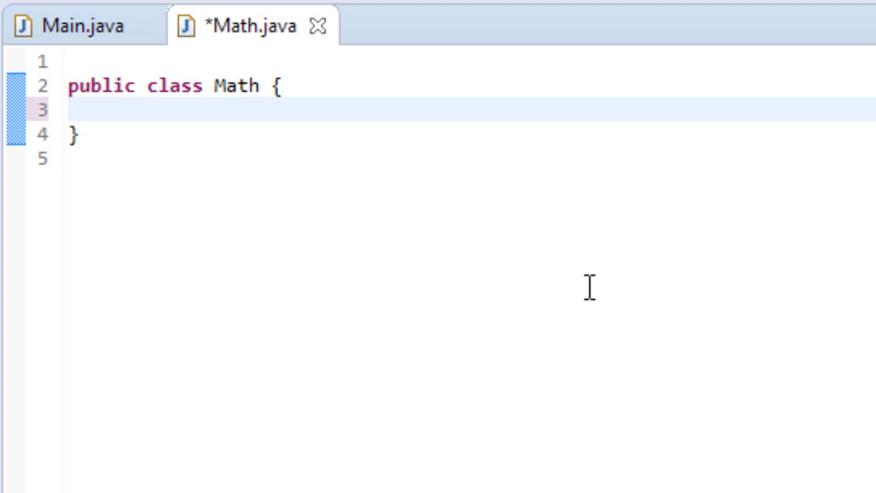
{"action": "type", "text": "public int"}
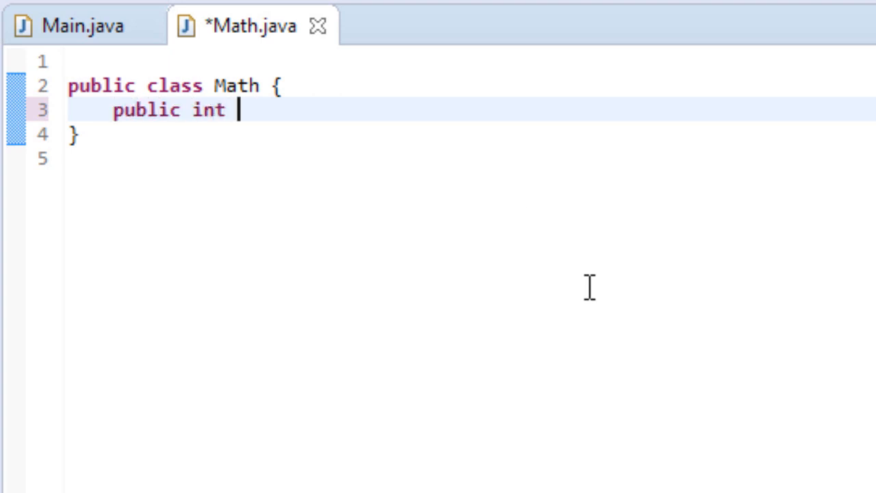
{"action": "type", "text": "add("}
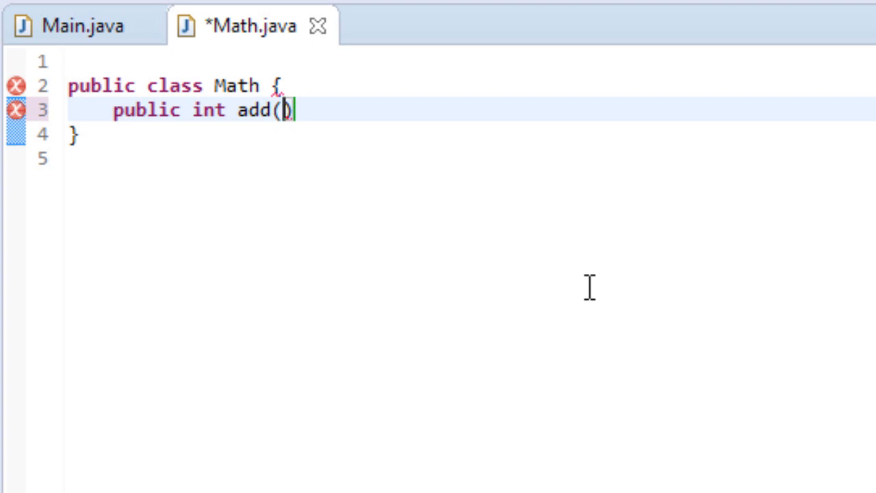
{"action": "type", "text": "int x"}
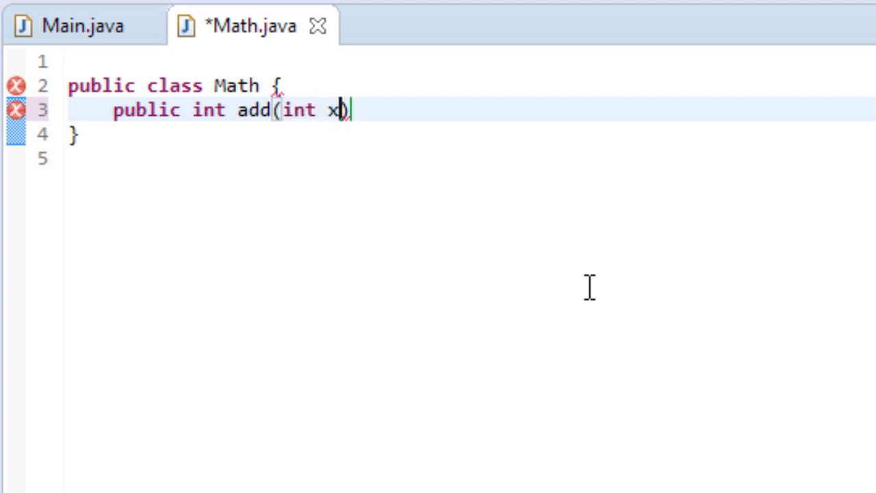
{"action": "type", "text": ", int y"}
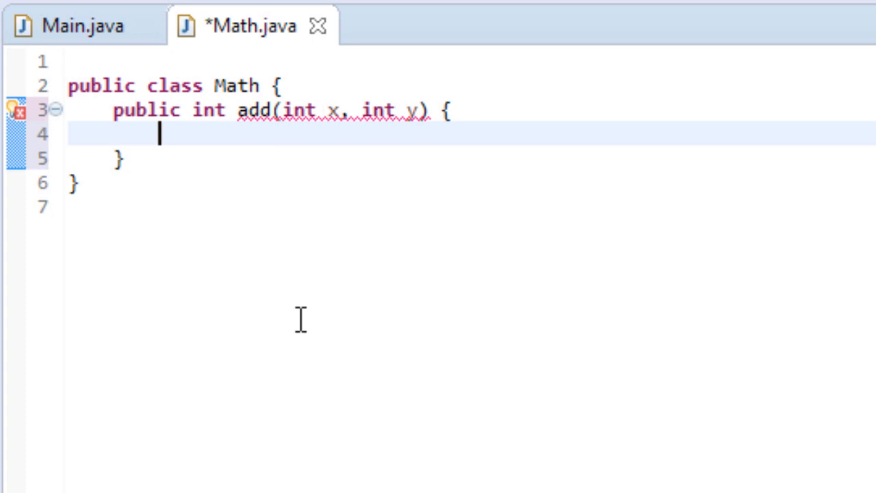
{"action": "type", "text": "ret"}
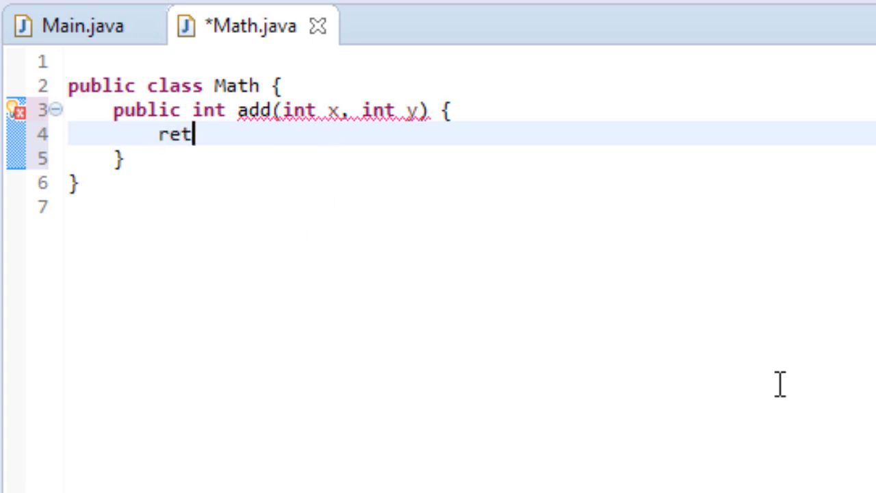
{"action": "type", "text": "urn x + y;"}
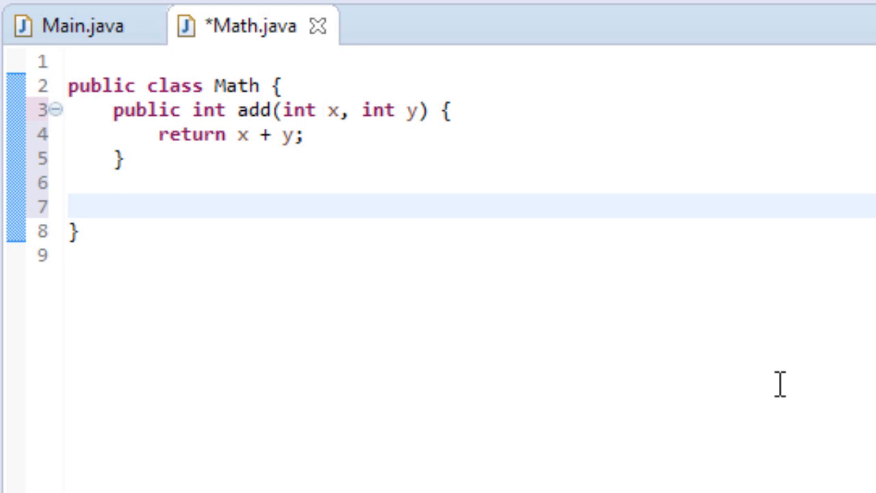
Type the overloaded signature public int add(int[] x) below the first add method.
{"action": "type", "text": "public"}
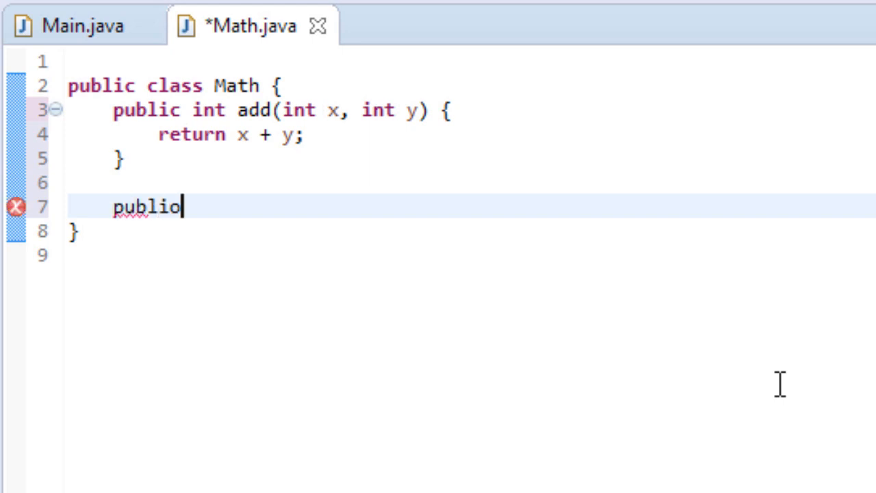
{"action": "type", "text": "int add"}
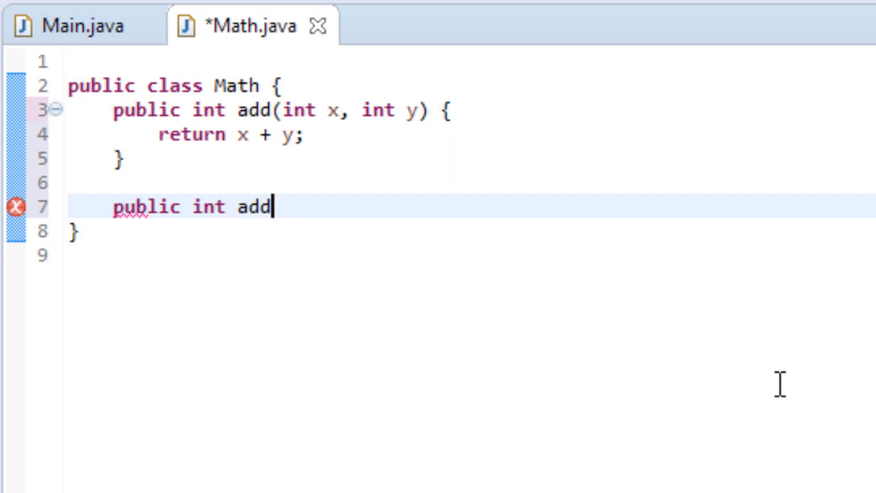
{"action": "type", "text": "()"}
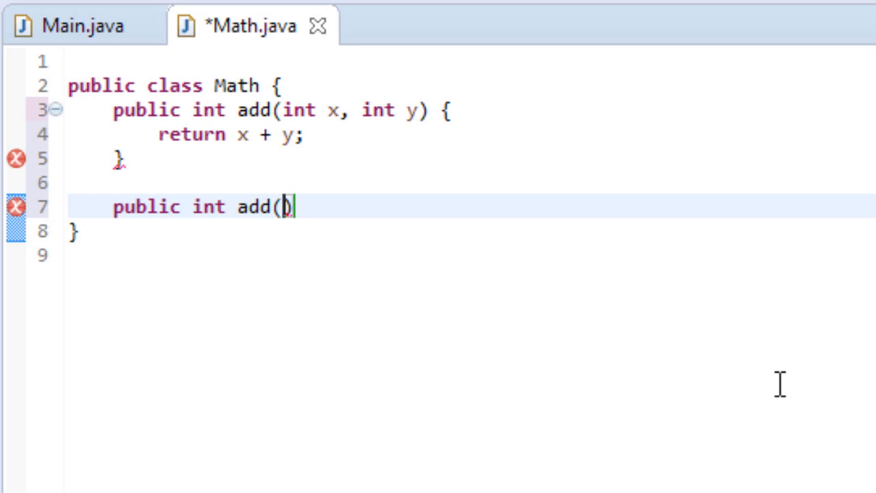
{"action": "type", "text": "int["}
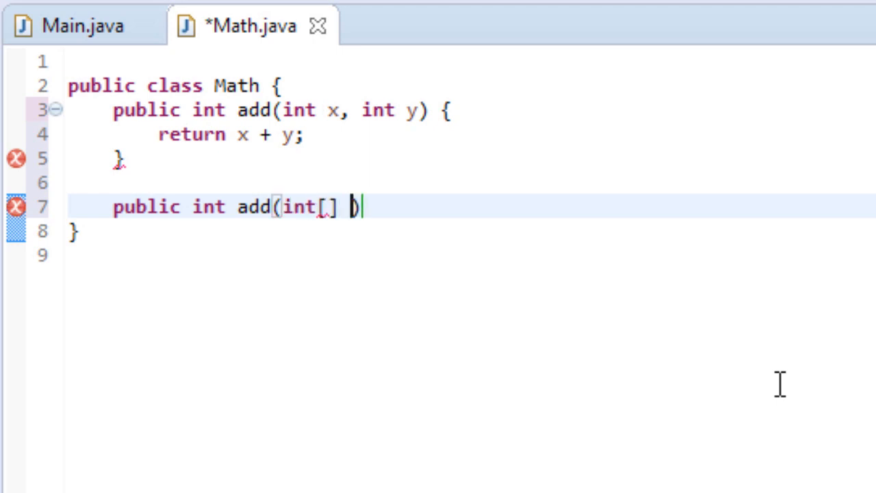
{"action": "type", "text": "x"}
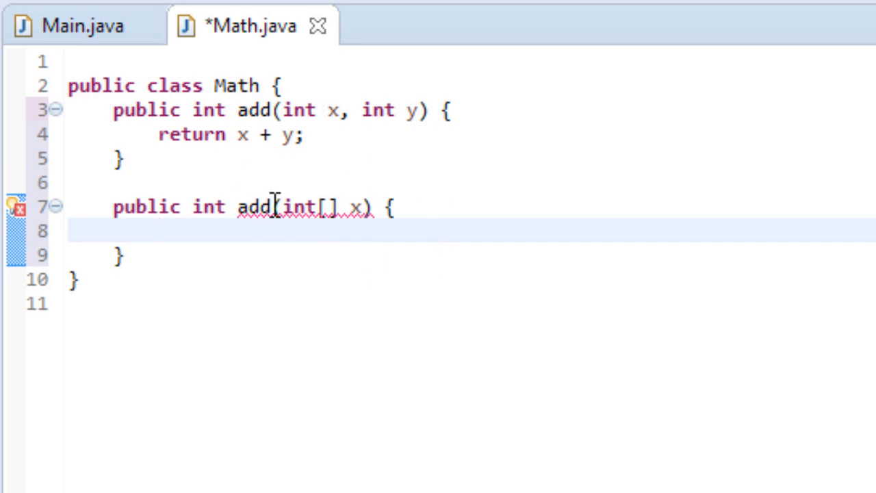
{"action": "mouse_move", "coordinate": [369, 218]}
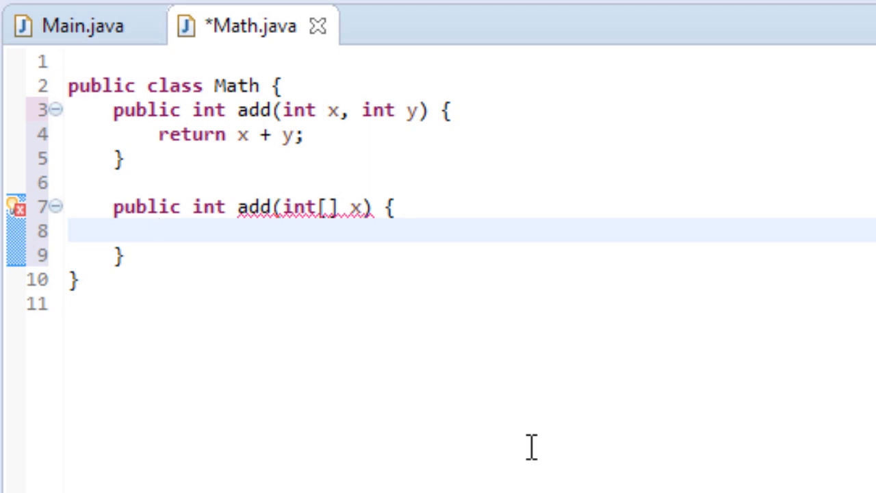
Declare int total = 0; and a for loop from i = 0 while i < x.length.
{"action": "type", "text": "int total"}
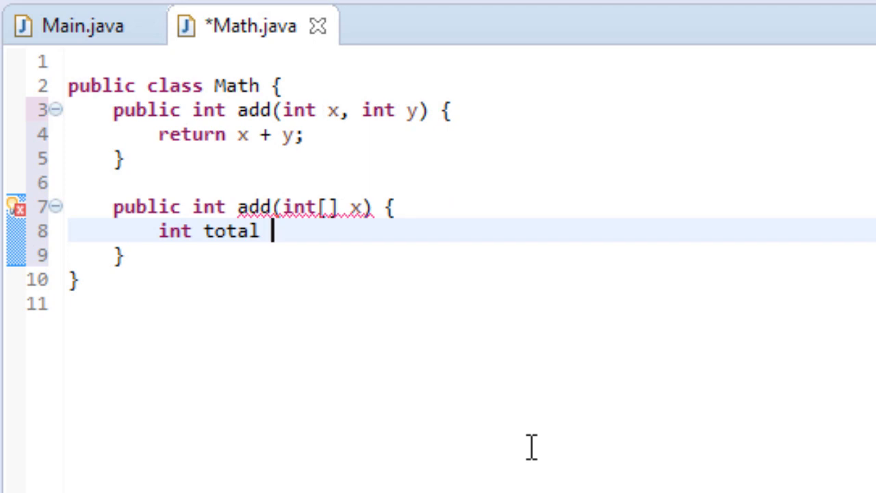
{"action": "type", "text": "= 0;"}
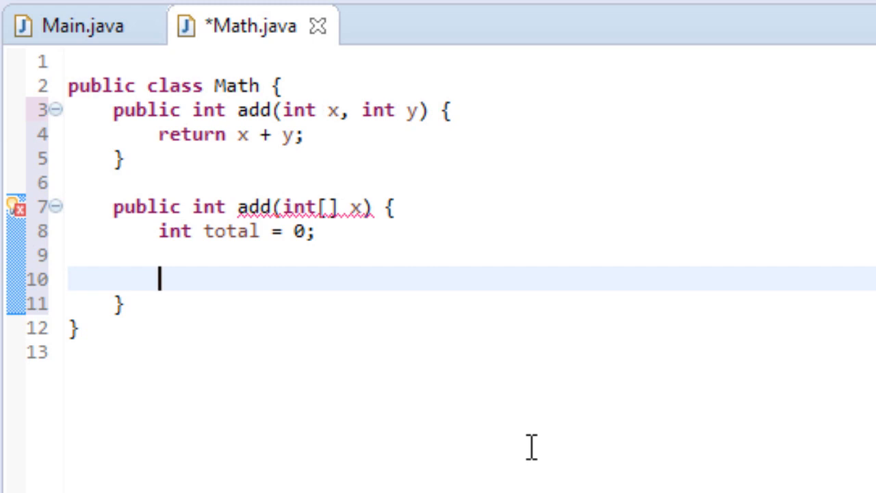
{"action": "type", "text": "for (int"}
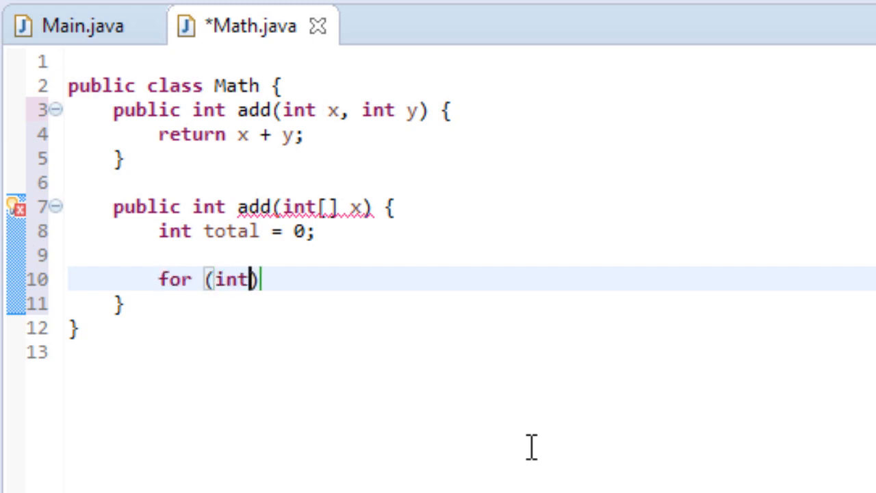
{"action": "type", "text": "i = 0;"}
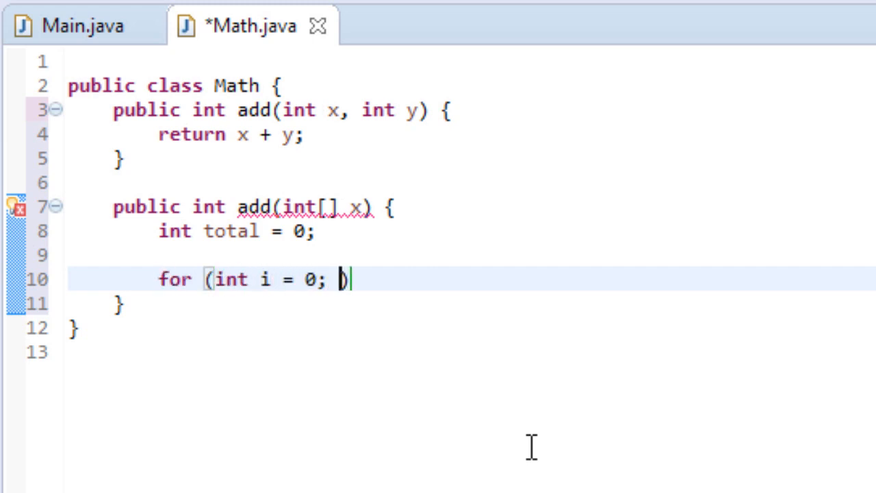
{"action": "type", "text": "i < x.length; i ++"}
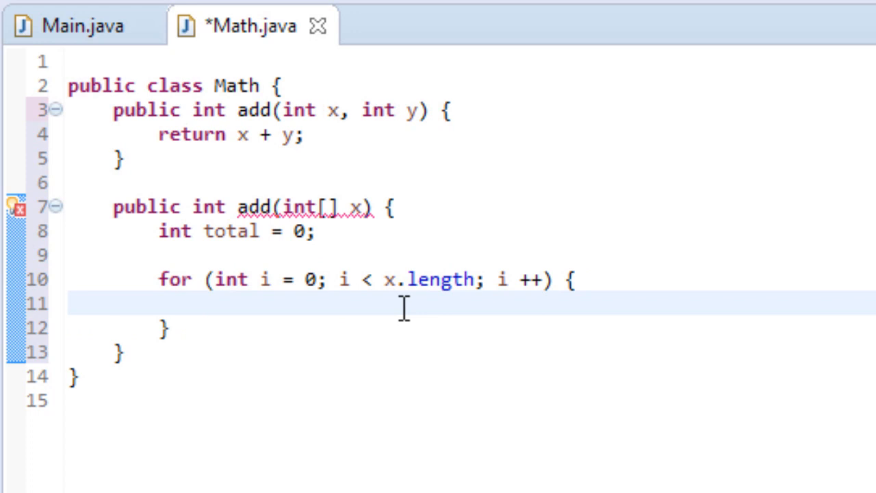
{"action": "mouse_move", "coordinate": [370, 312]}
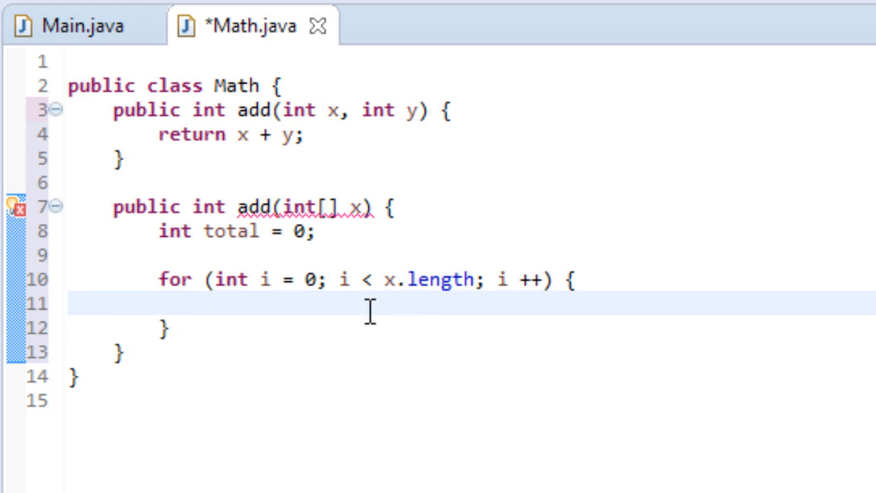
Write total += x[i]; in the loop body, correcting the initial total += x; attempt.
{"action": "left_click", "coordinate": [204, 303]}
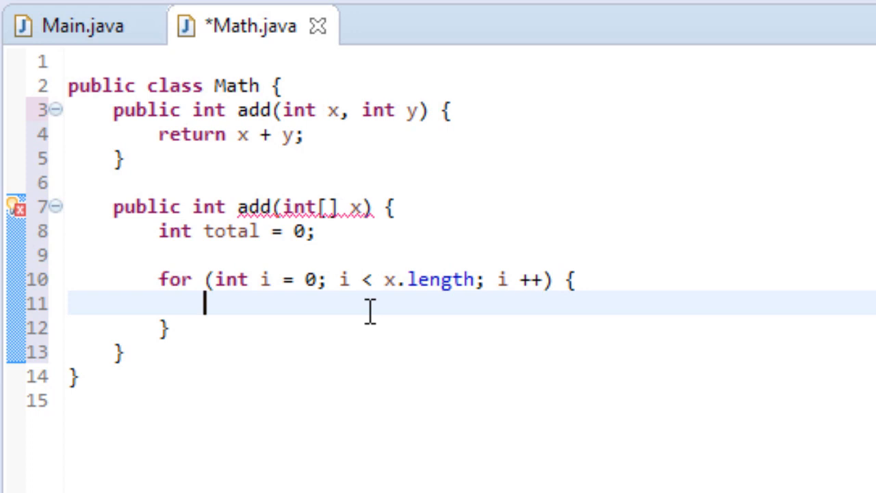
{"action": "type", "text": "tot"}
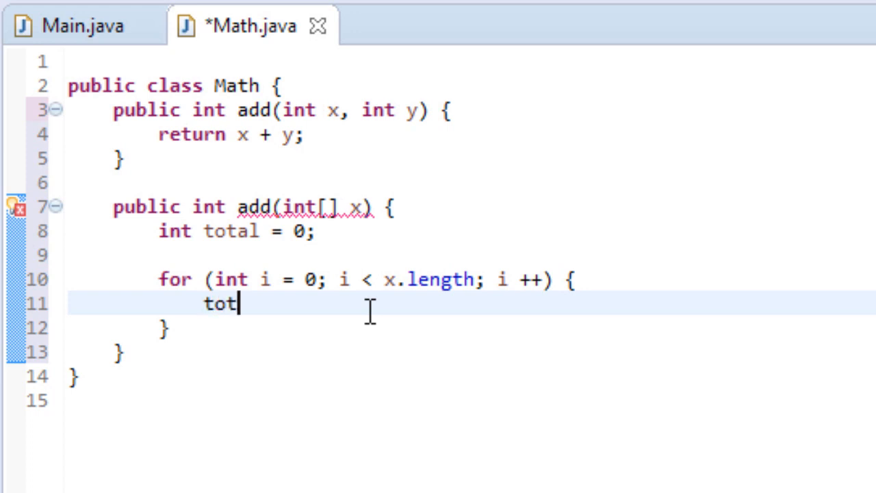
{"action": "type", "text": "al += x;"}
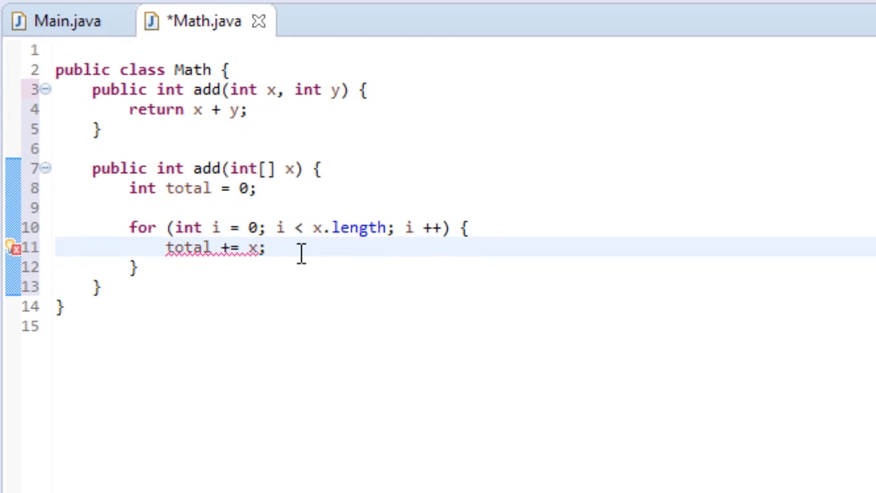
{"action": "left_click", "coordinate": [255, 247]}
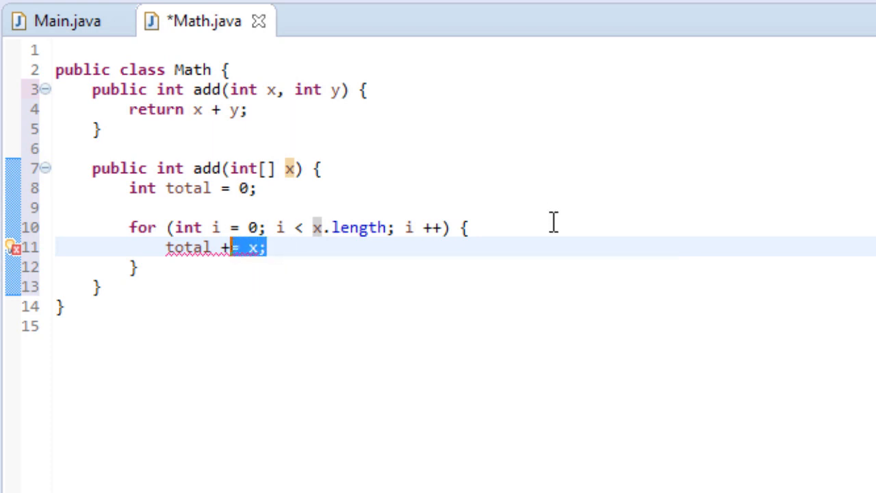
{"action": "type", "text": "t"}
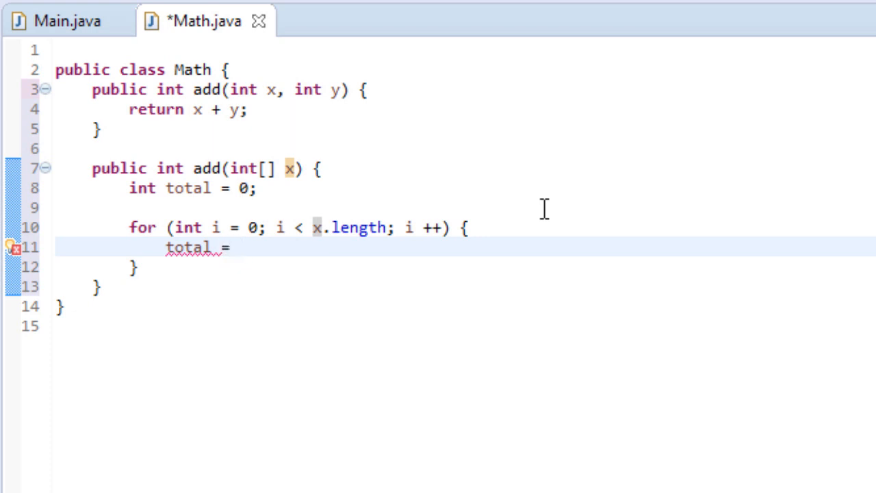
{"action": "type", "text": "total +"}
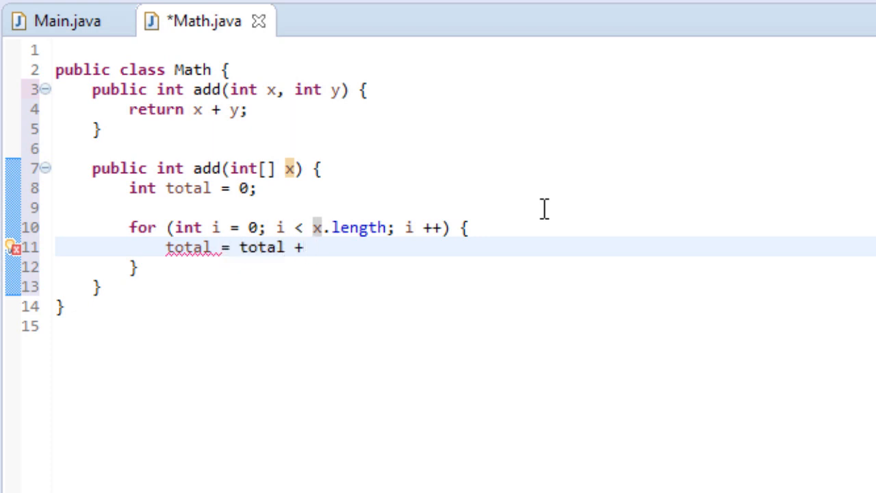
{"action": "type", "text": "x;"}
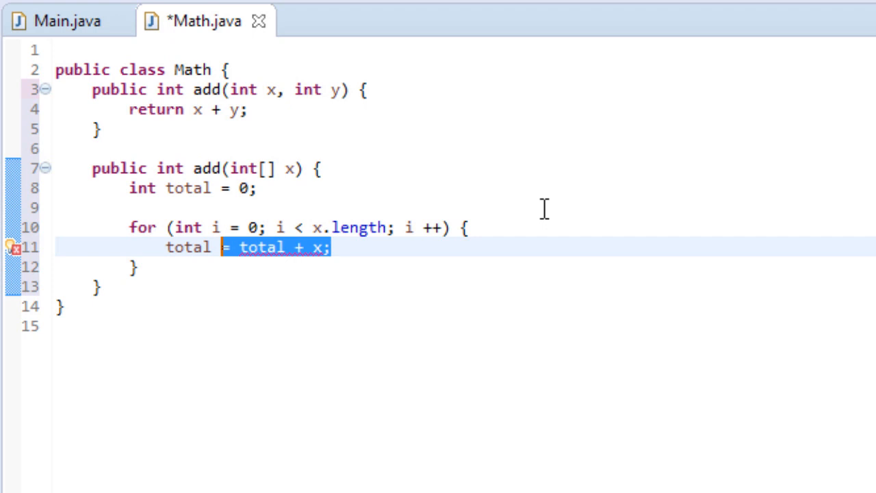
{"action": "type", "text": "+="}
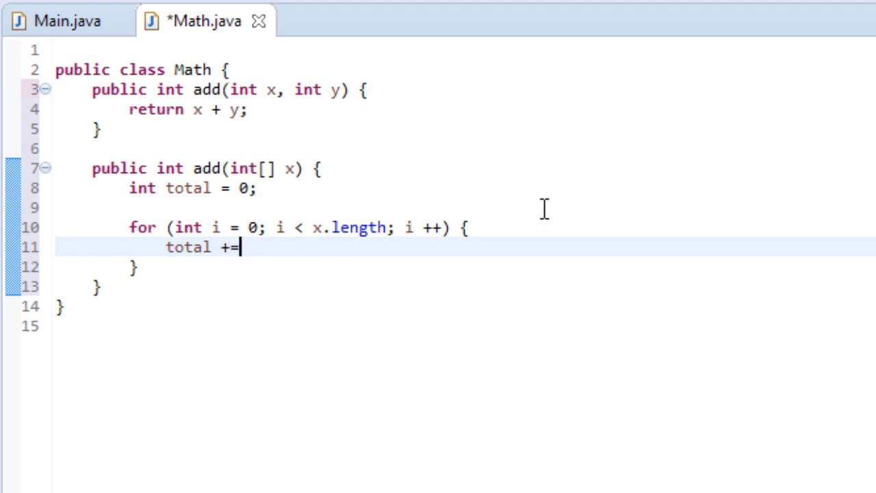
{"action": "type", "text": "x"}
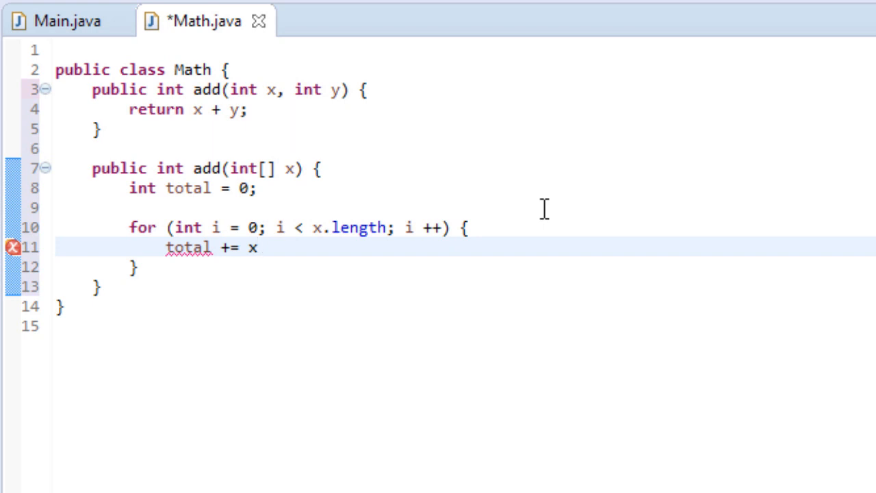
{"action": "left_click", "coordinate": [258, 247]}
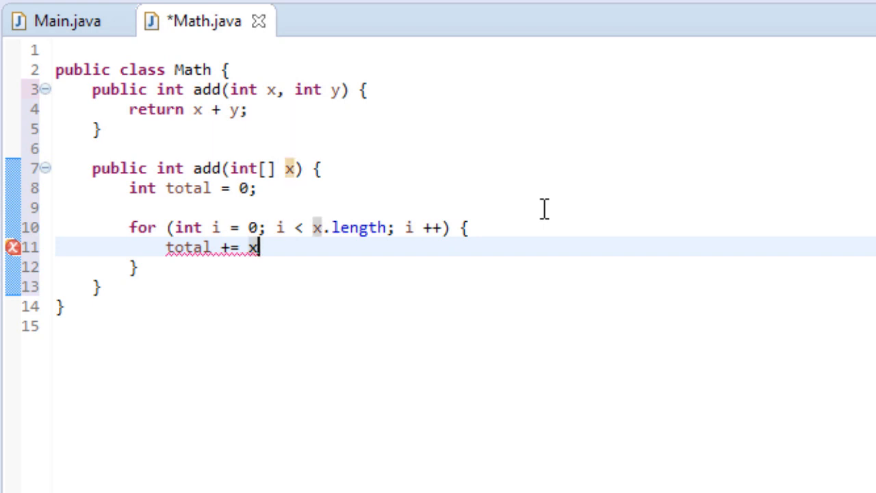
{"action": "type", "text": "[i]"}
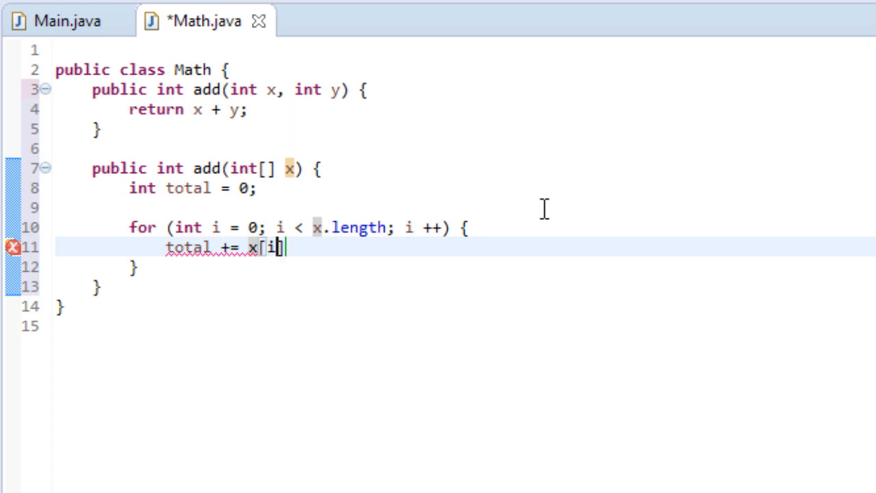
{"action": "type", "text": "];"}
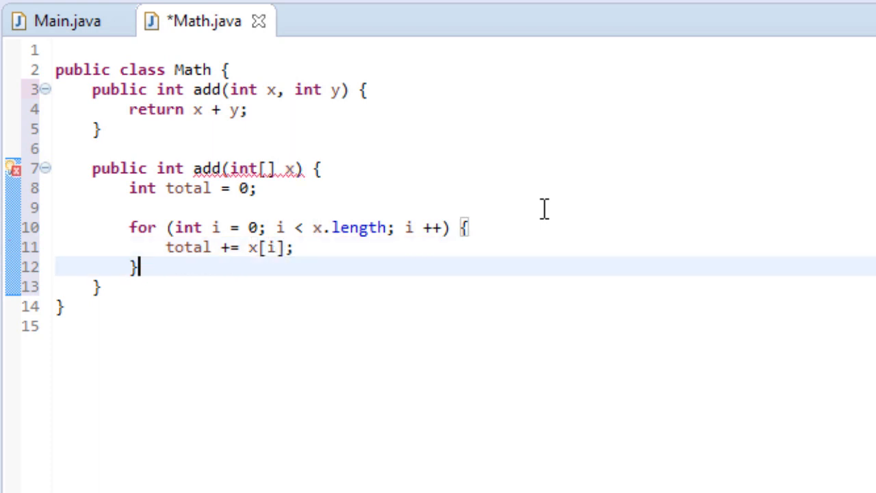
{"action": "mouse_move", "coordinate": [258, 247]}
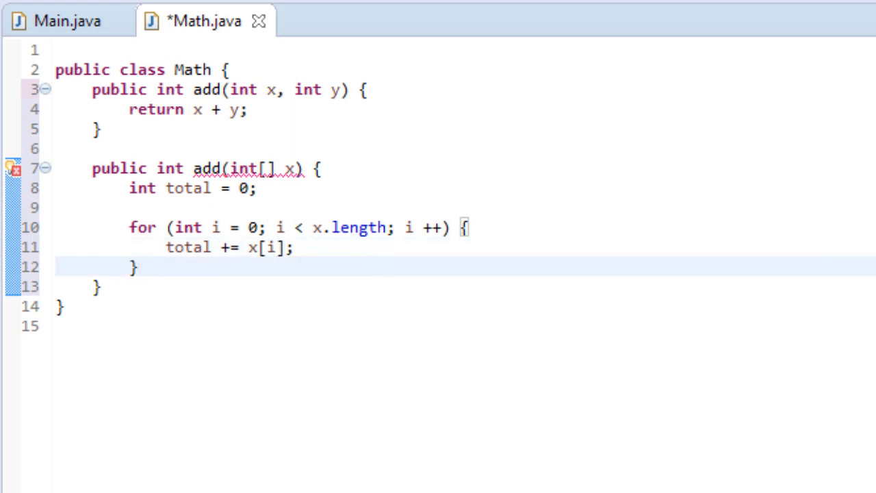
{"action": "mouse_move", "coordinate": [334, 310]}
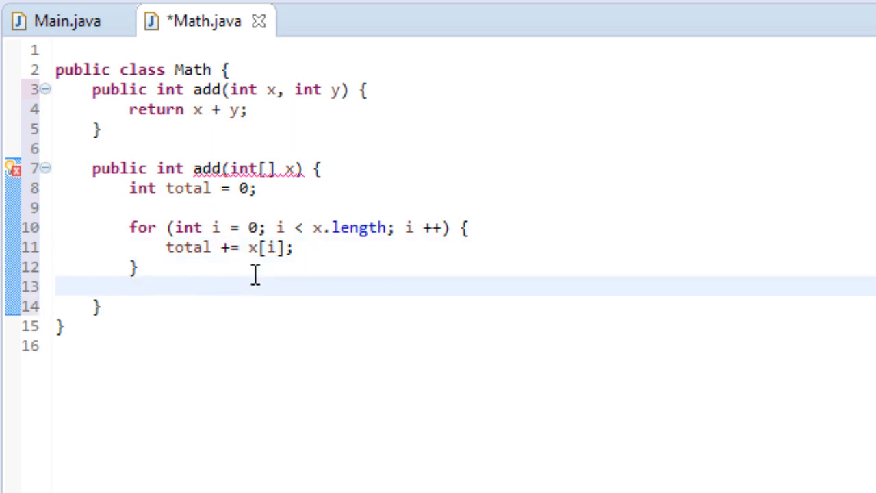
Add return total; after the loop, followed by a comment //1, 3, 2.
{"action": "type", "text": "ret"}
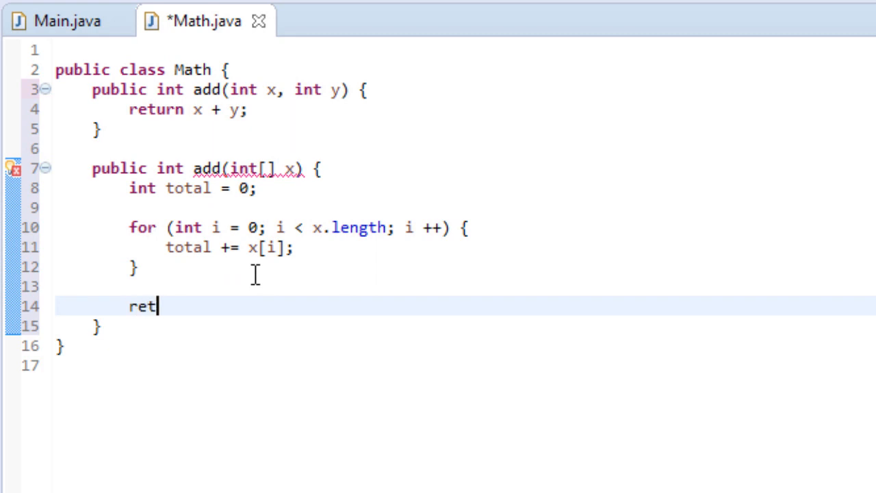
{"action": "type", "text": "urn total;"}
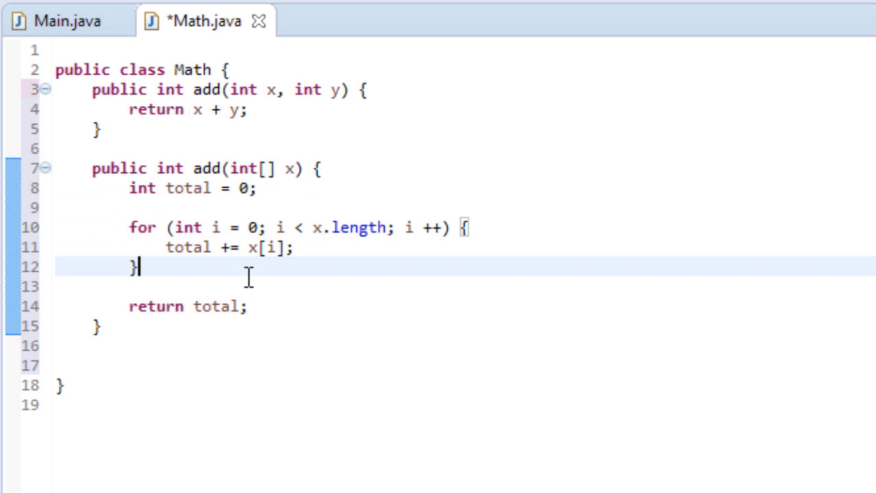
{"action": "mouse_move", "coordinate": [156, 188]}
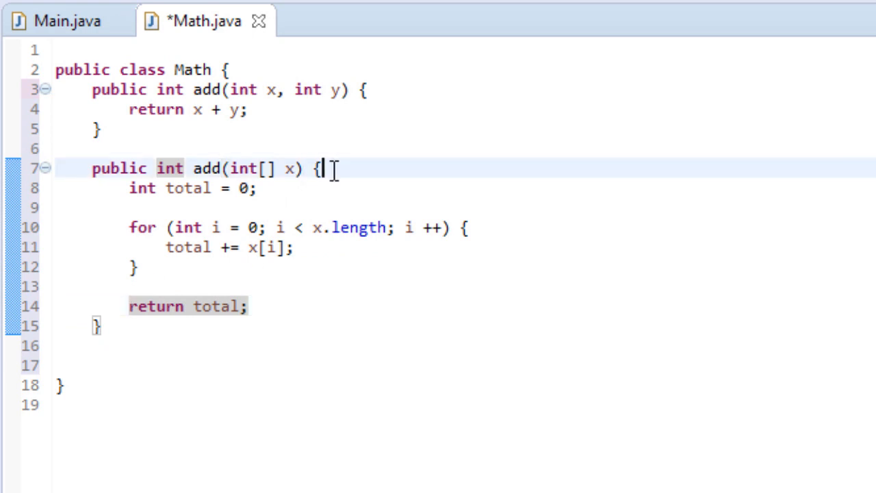
{"action": "type", "text": "//1,"}
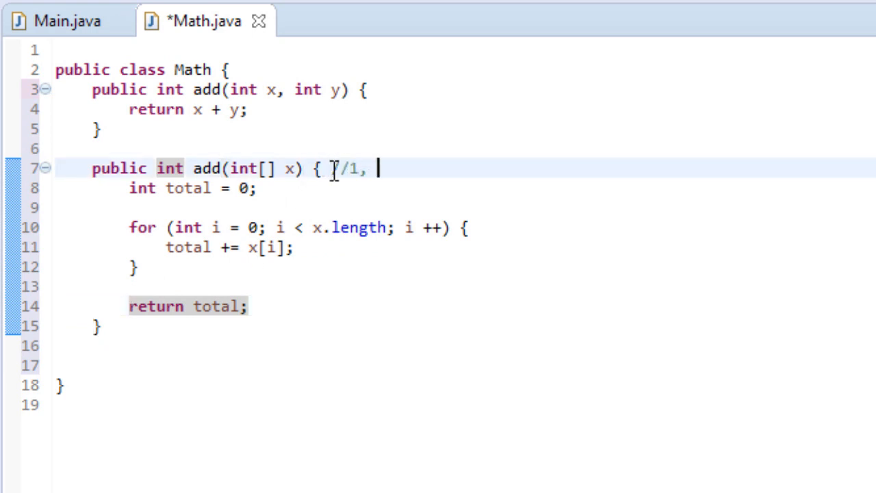
{"action": "type", "text": "3, 2"}
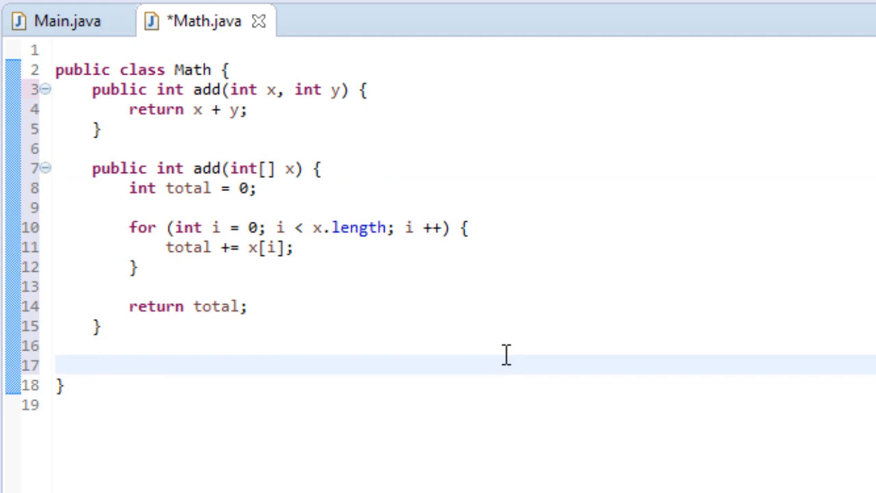
Write public double add(double x, double y) returning x + y, and save Math.java.
{"action": "type", "text": "public"}
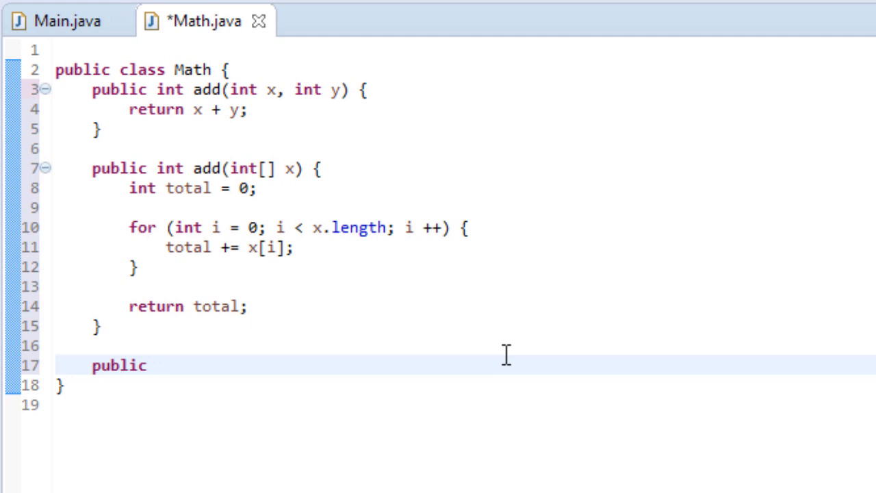
{"action": "type", "text": "double"}
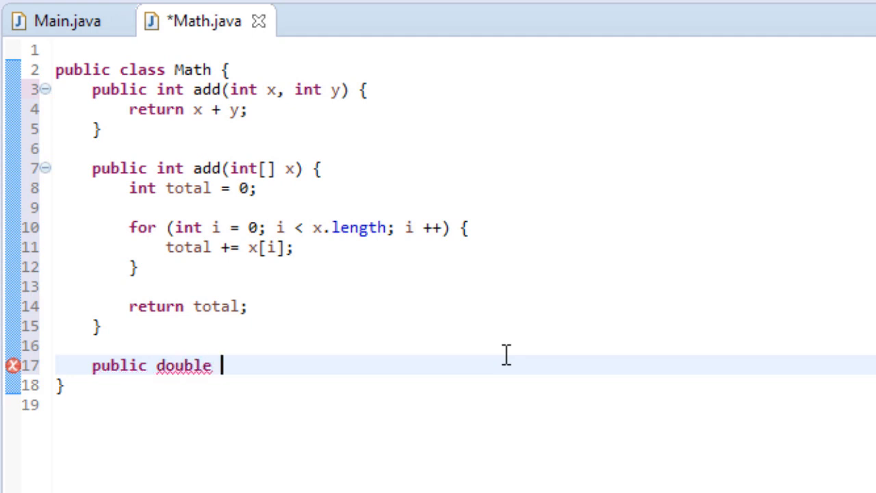
{"action": "type", "text": "add(int"}
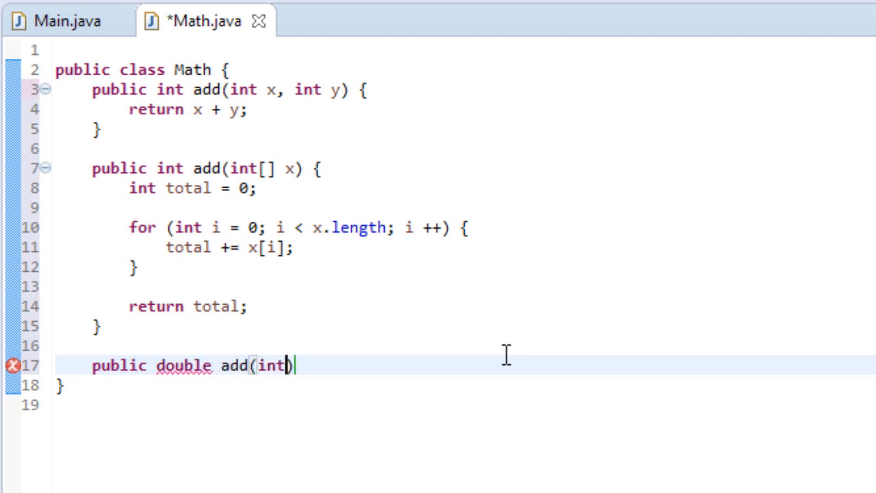
{"action": "type", "text": "double x,"}
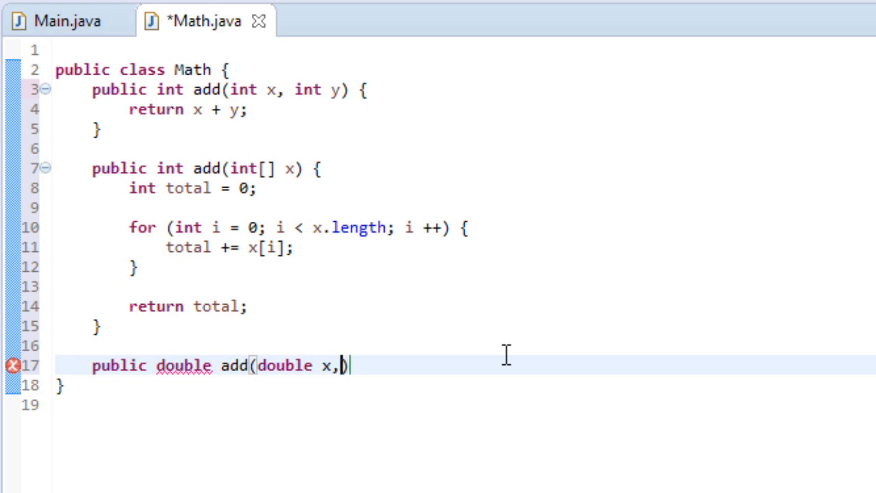
{"action": "type", "text": "double y)"}
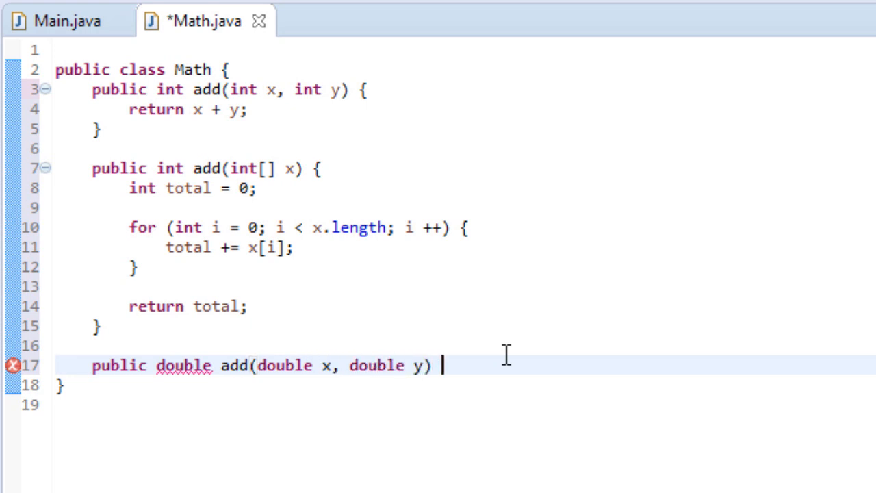
{"action": "type", "text": "{"}
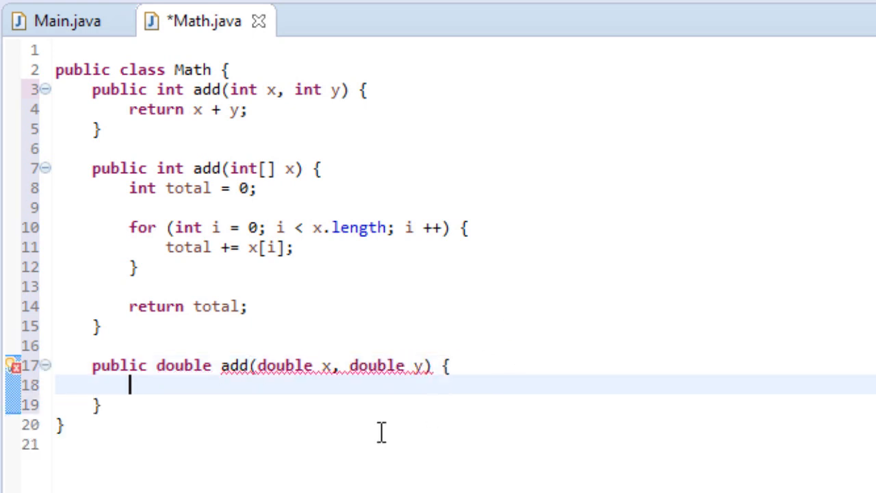
{"action": "type", "text": "return xl"}
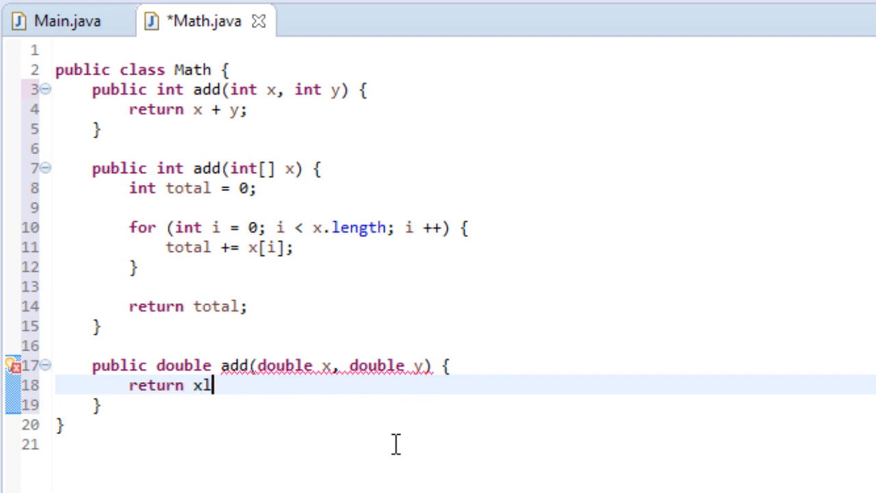
{"action": "type", "text": "+ y;"}
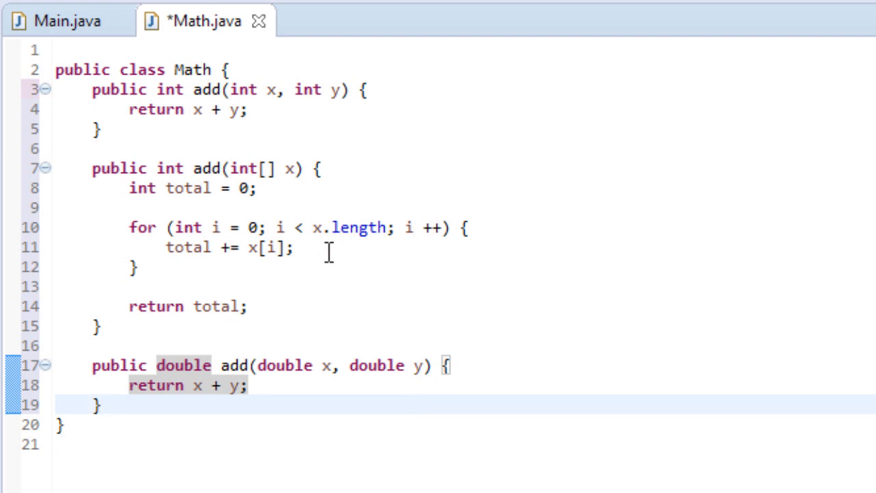
{"action": "mouse_move", "coordinate": [345, 363]}
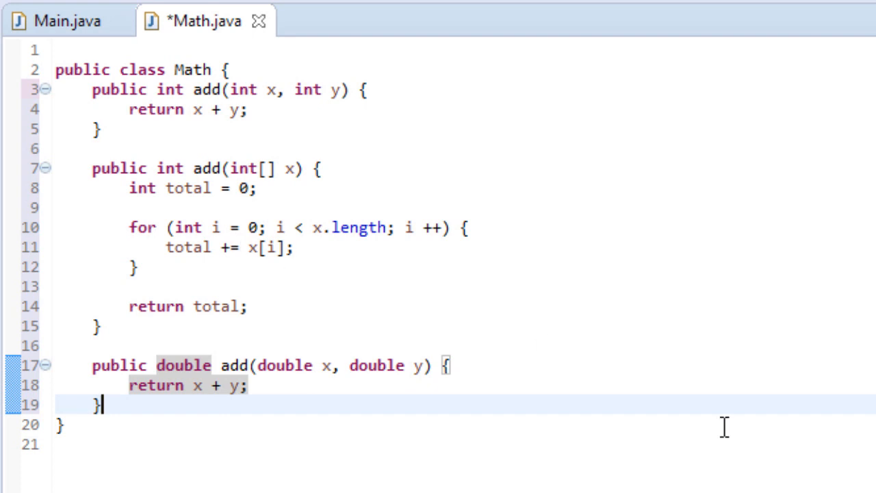
{"action": "key", "text": "ctrl+s"}
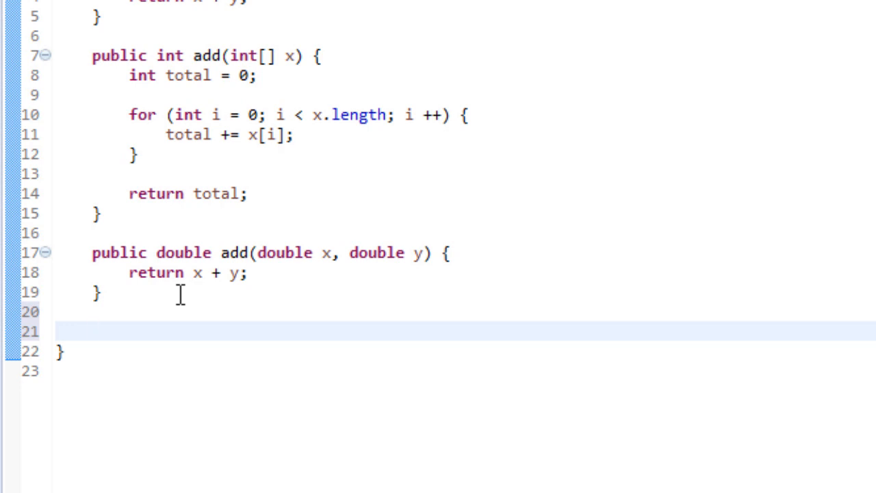
Type addTwoNumbers, addArrayValues and addDoubleValues stub names, then delete them.
{"action": "type", "text": "publ"}
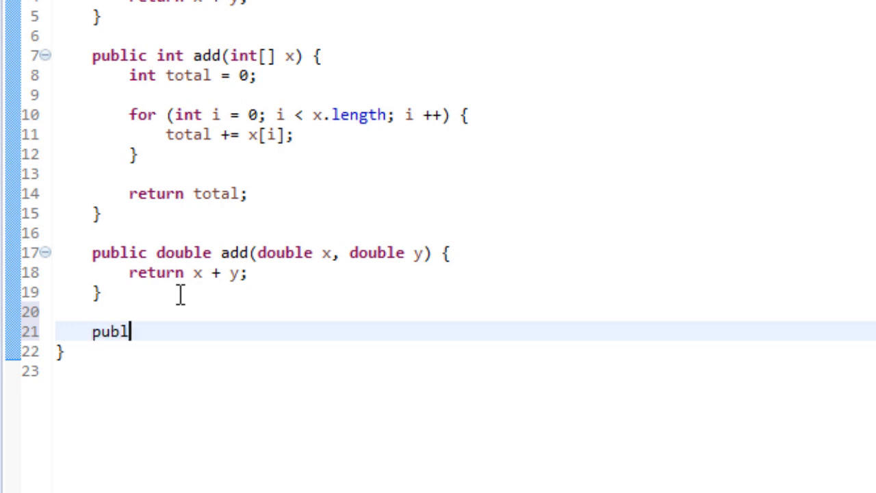
{"action": "type", "text": "ic a"}
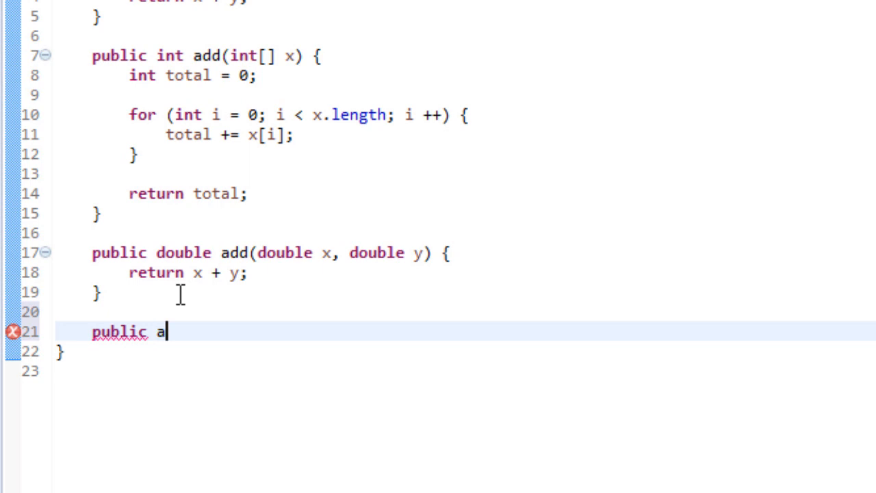
{"action": "type", "text": "ddTwoNumbrs("}
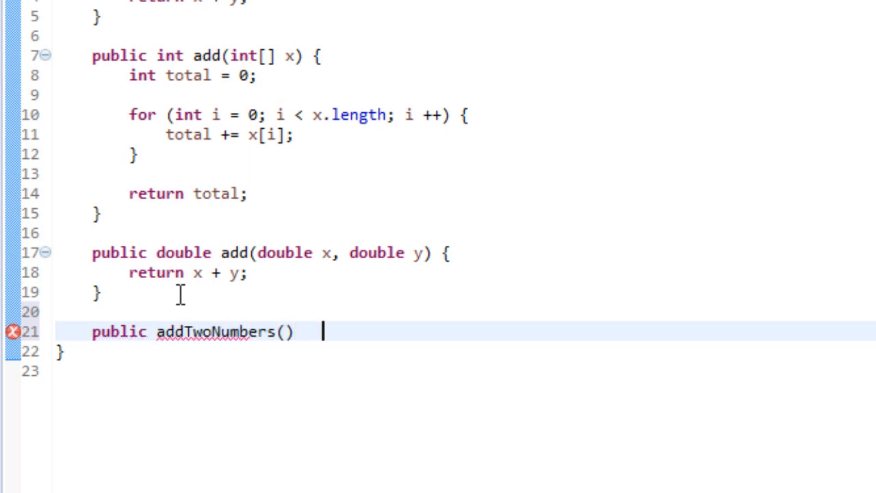
{"action": "type", "text": "pul"}
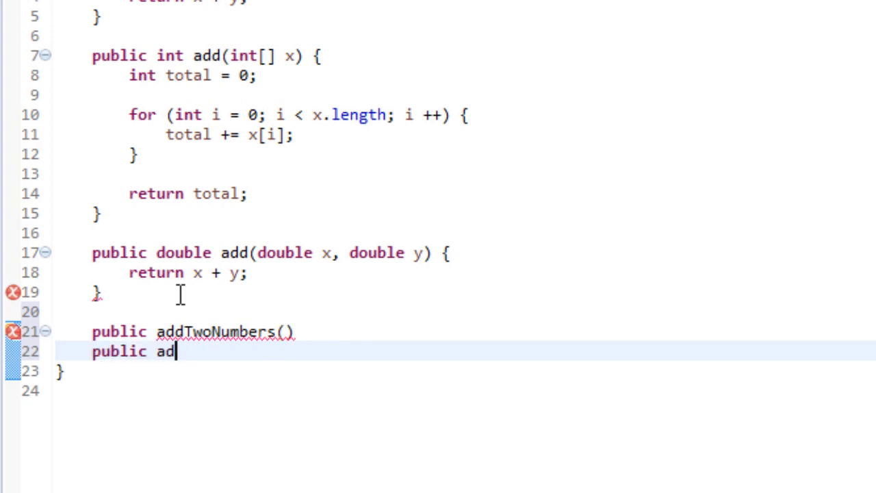
{"action": "type", "text": "dArrayValies"}
{"action": "type", "text": "p"}
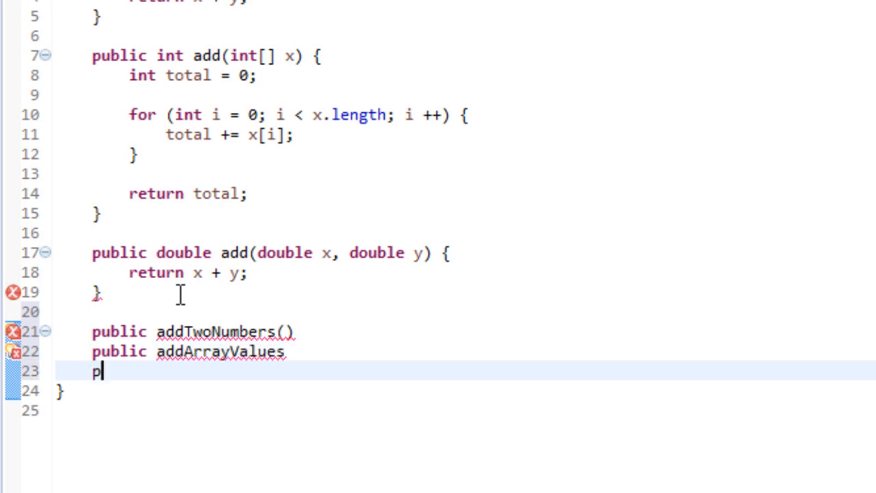
{"action": "type", "text": "ublic addDo"}
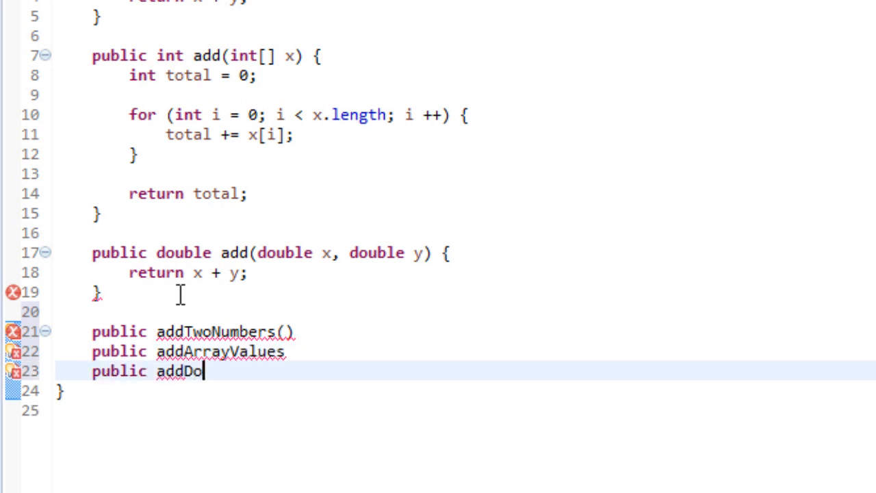
{"action": "type", "text": "ubleValues()"}
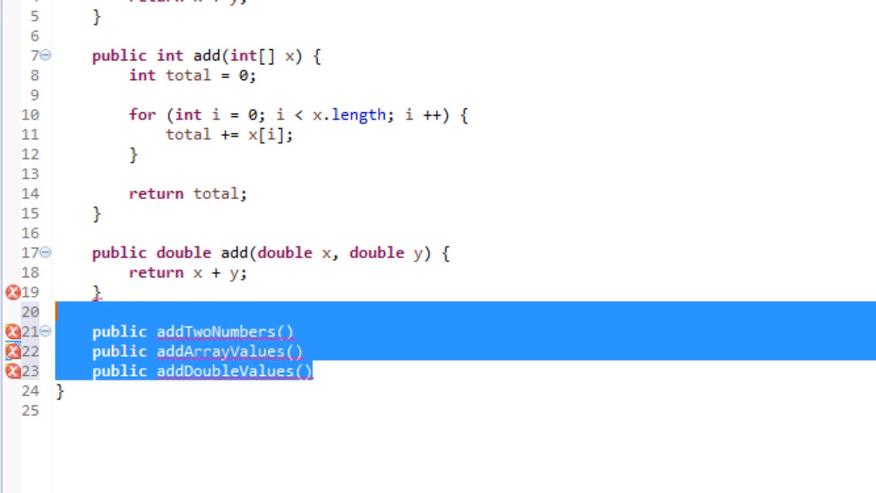
{"action": "key", "text": "Delete"}
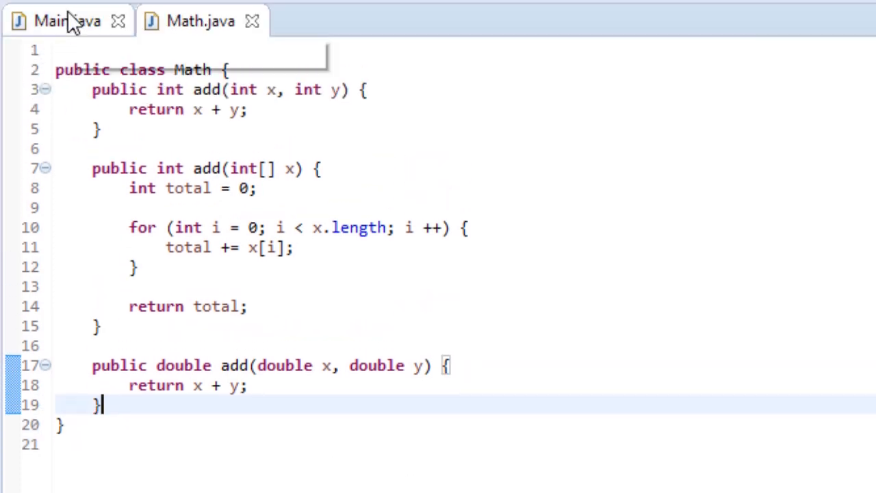
In Main.java, add Math m = new Math(); inside main.
{"action": "left_click", "coordinate": [67, 20]}
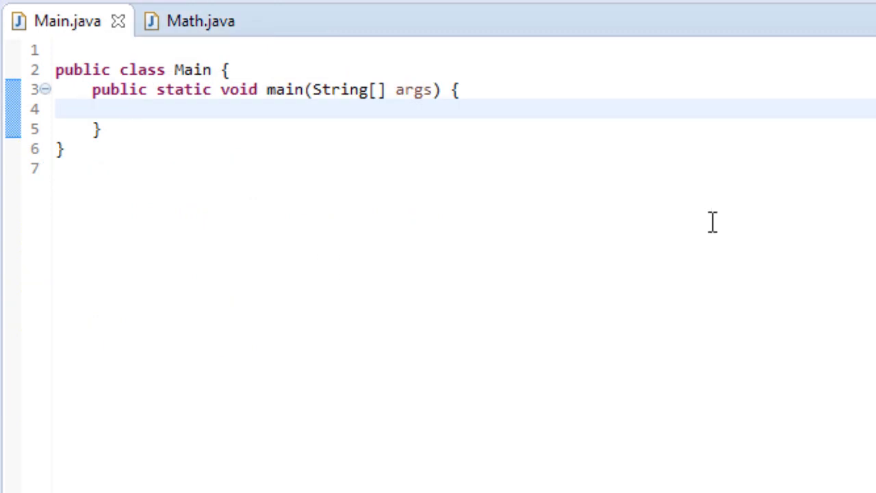
{"action": "mouse_move", "coordinate": [707, 221]}
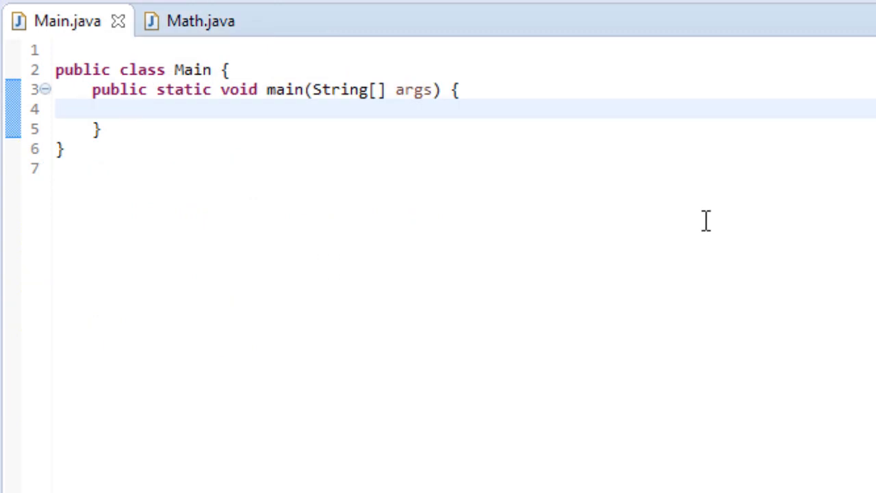
{"action": "type", "text": "Math m"}
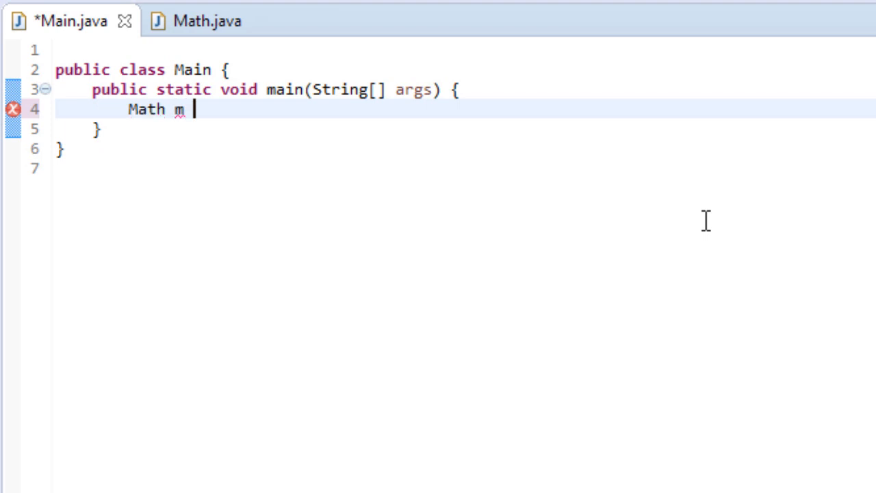
{"action": "type", "text": "="}
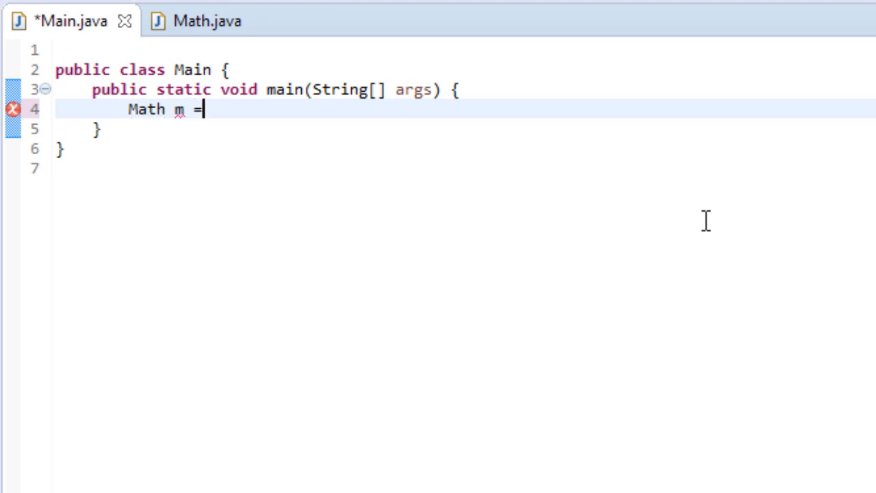
{"action": "type", "text": "new Math"}
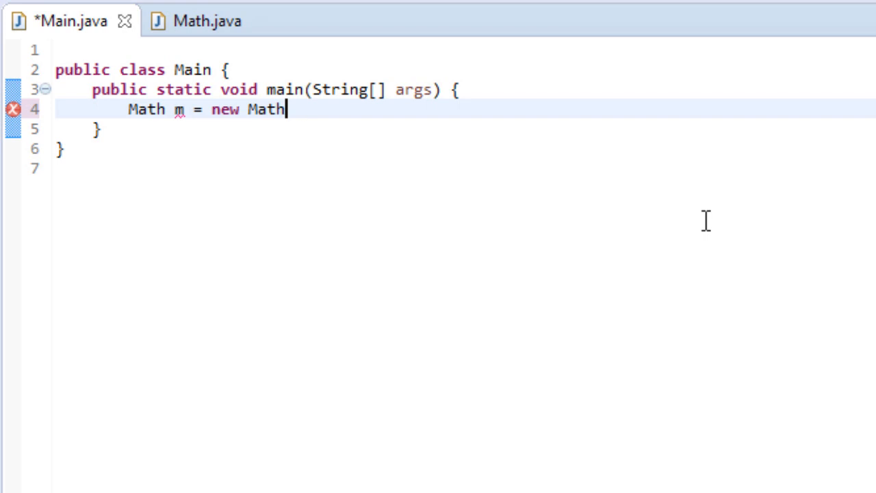
{"action": "type", "text": "();"}
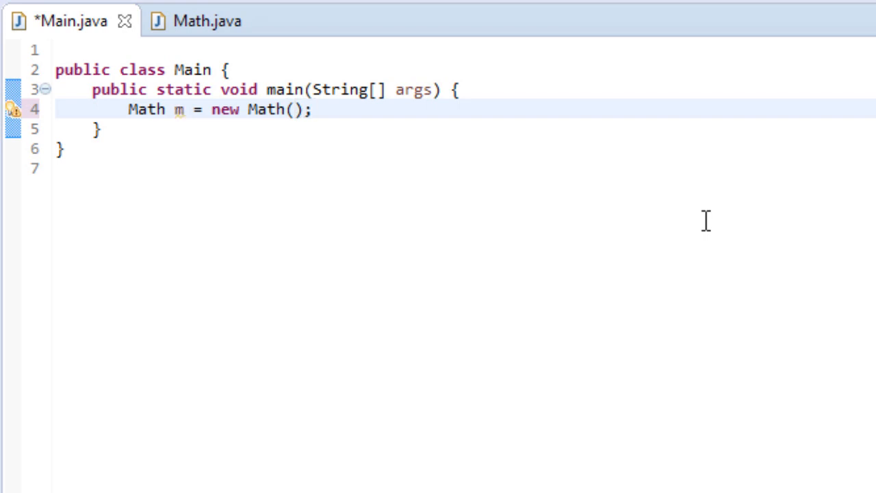
{"action": "left_click", "coordinate": [312, 110]}
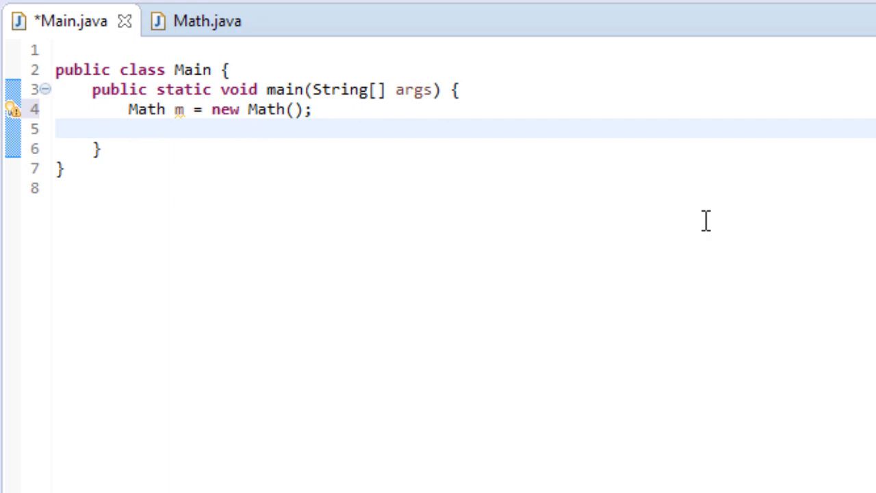
Type m. and highlight the add(int[] x) suggestion in content assist.
{"action": "type", "text": "m."}
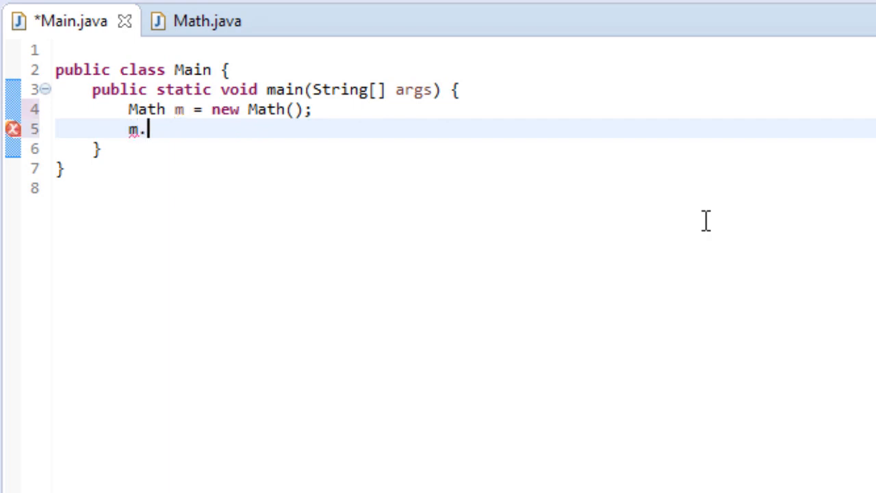
{"action": "type", "text": "."}
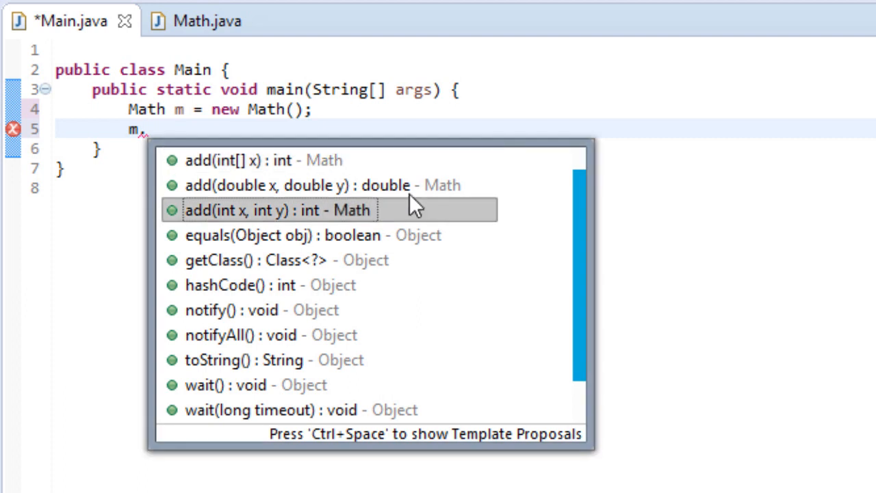
{"action": "mouse_move", "coordinate": [438, 229]}
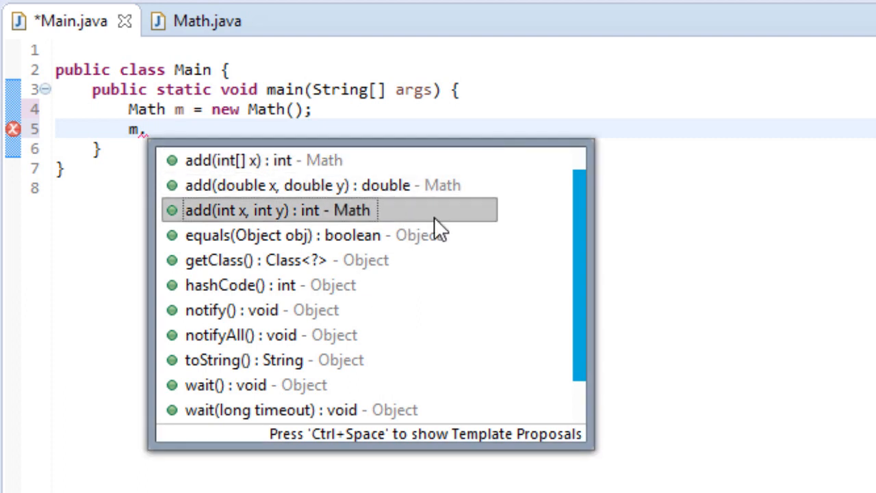
{"action": "mouse_move", "coordinate": [274, 185]}
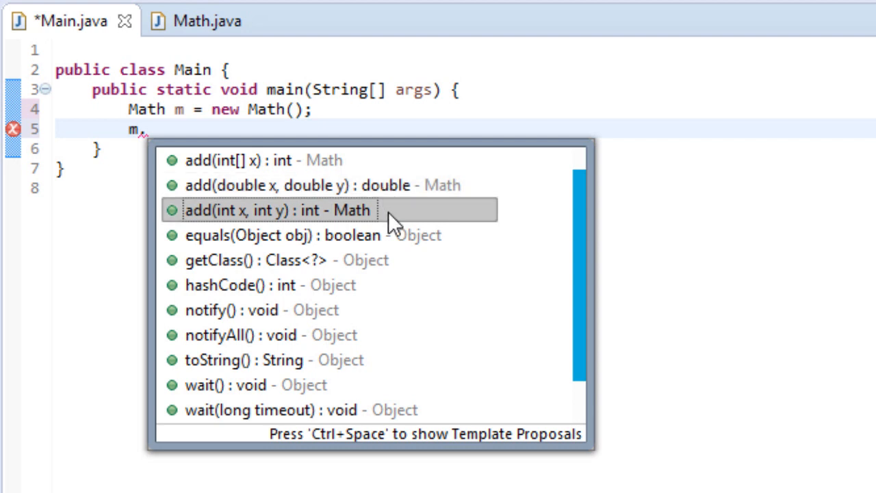
{"action": "mouse_move", "coordinate": [253, 185]}
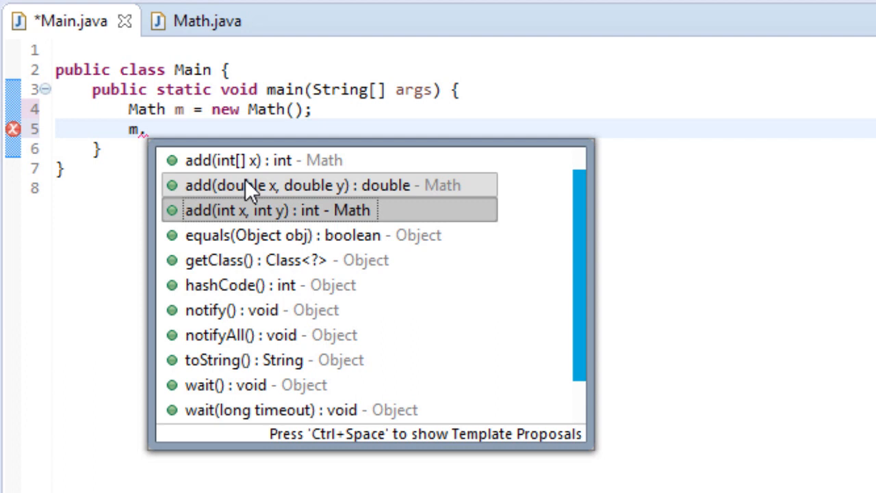
{"action": "key", "text": "Up"}
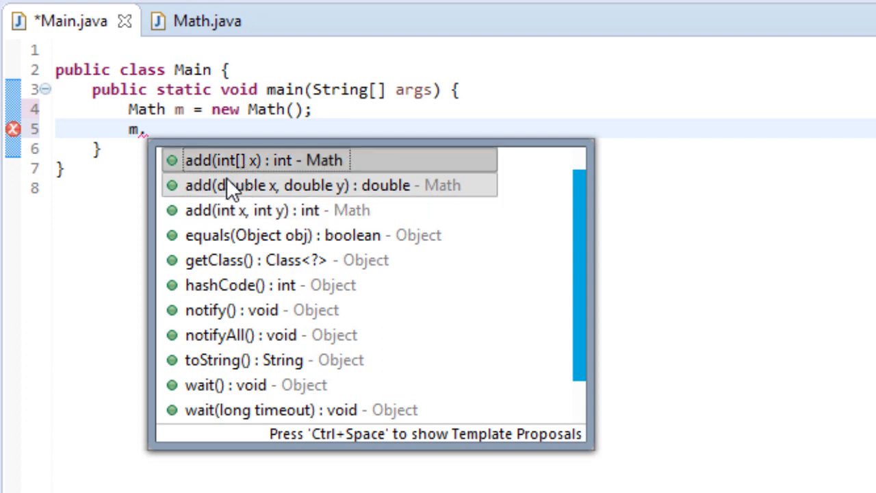
{"action": "mouse_move", "coordinate": [240, 184]}
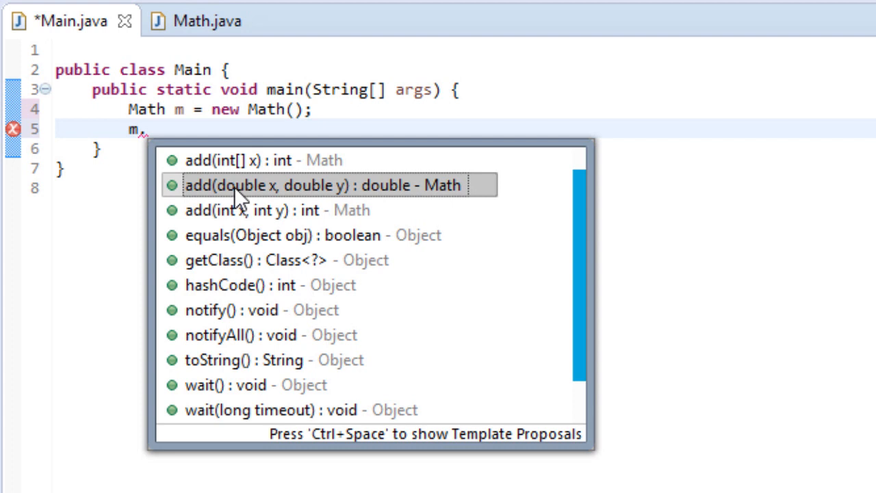
{"action": "mouse_move", "coordinate": [267, 235]}
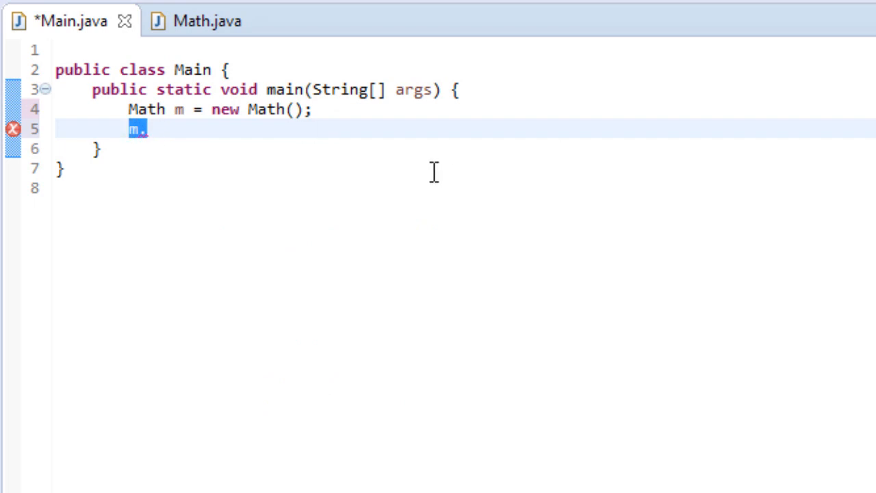
{"action": "mouse_move", "coordinate": [460, 207]}
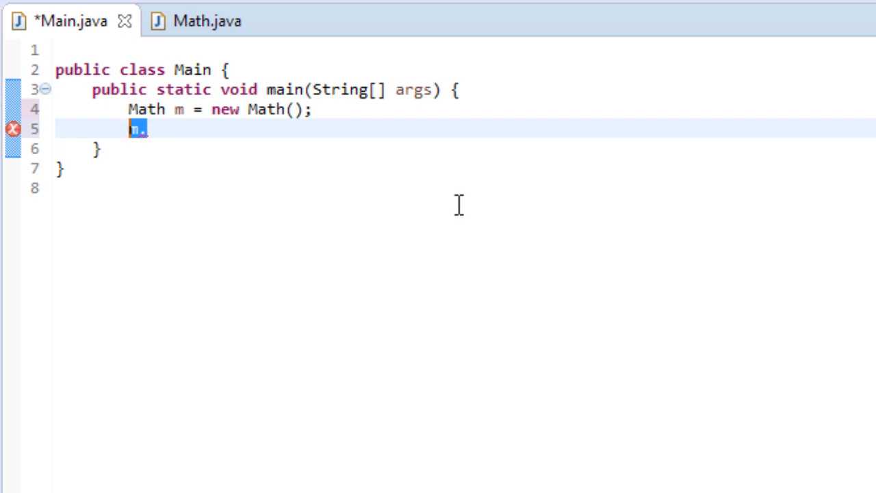
Write System.out.println("My Adding: " + m.add()); choosing add(int[] x) from content assist.
{"action": "type", "text": "System.out.println();"}
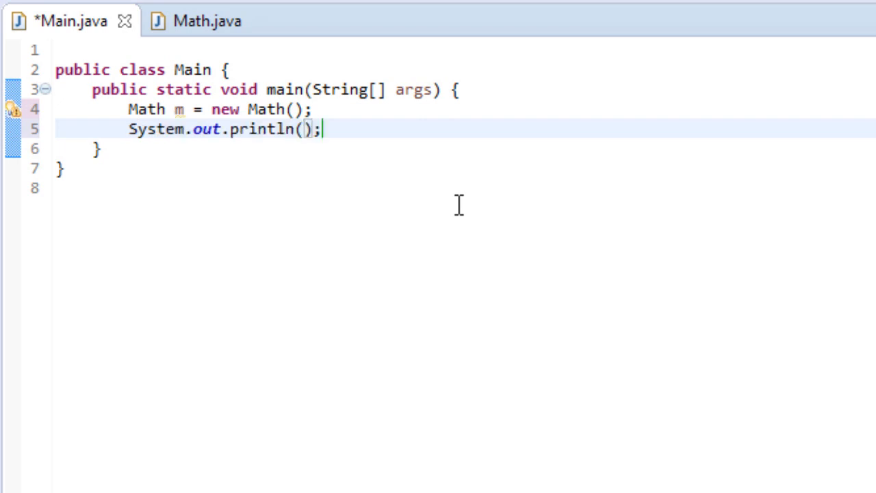
{"action": "type", "text": "\"\""}
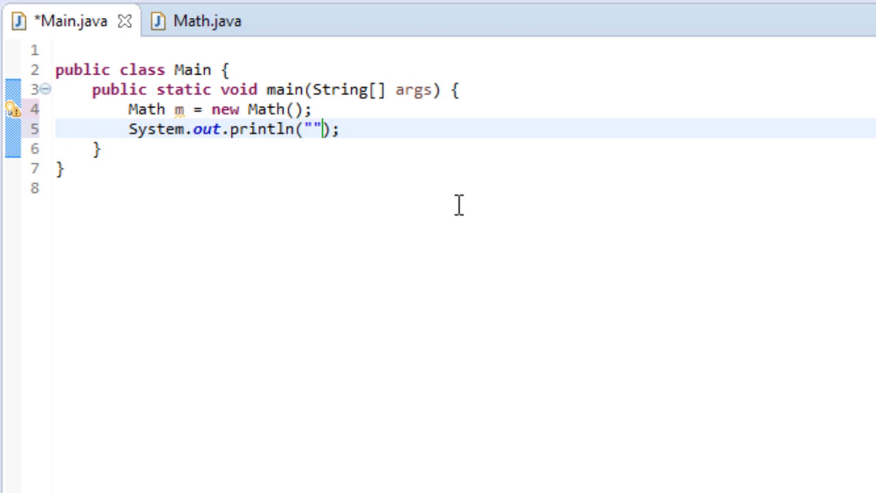
{"action": "type", "text": "My"}
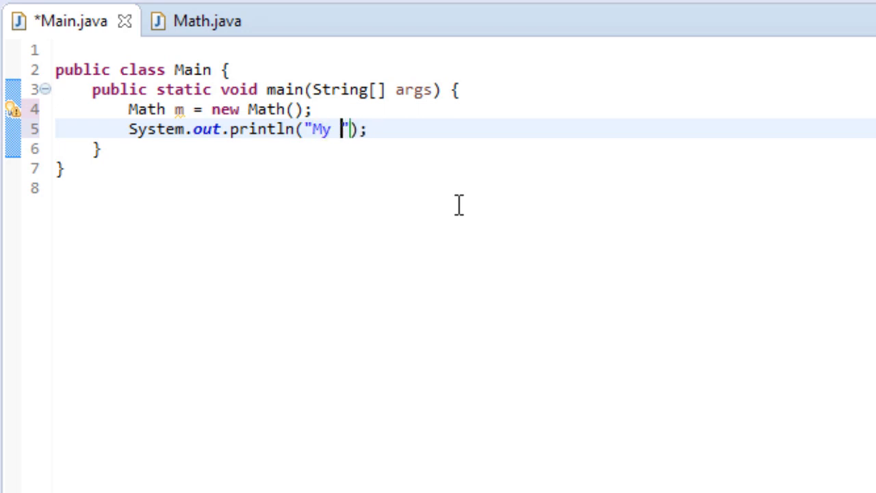
{"action": "type", "text": "Adding"}
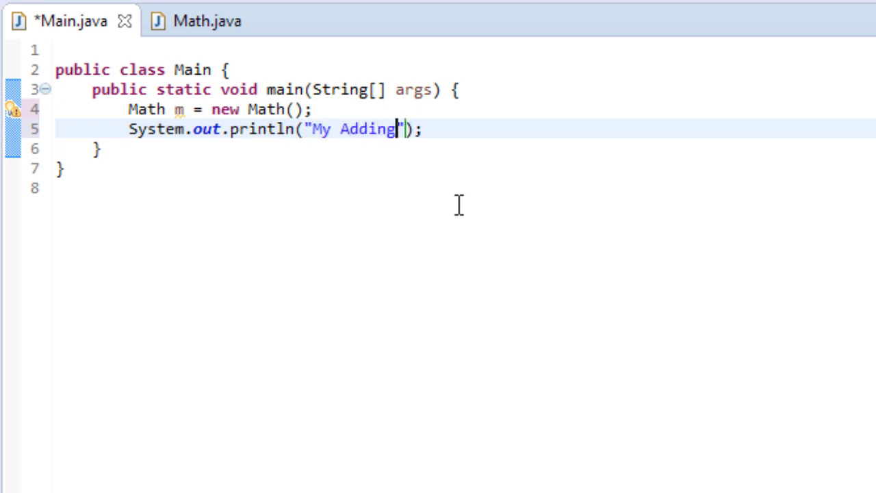
{"action": "type", "text": ":"}
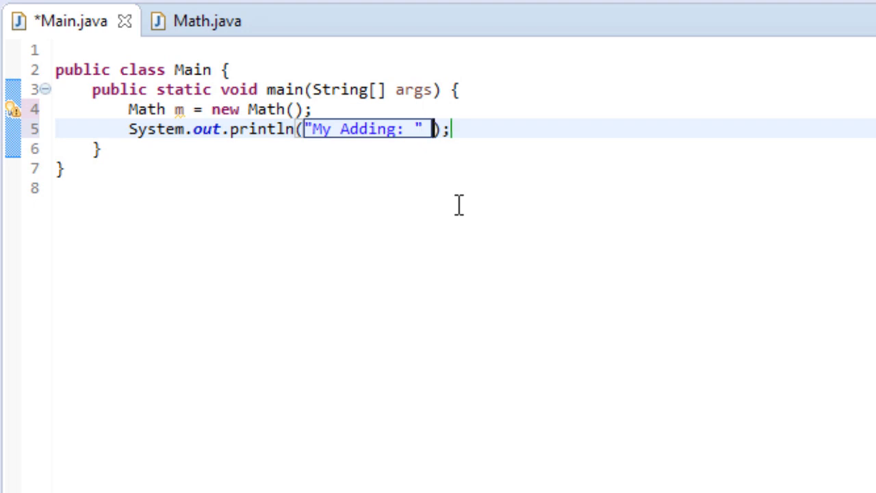
{"action": "type", "text": "+"}
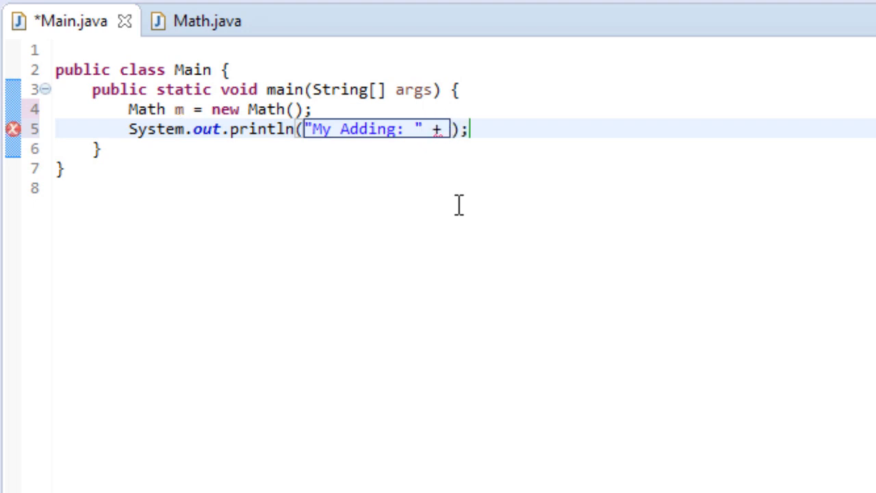
{"action": "type", "text": "m."}
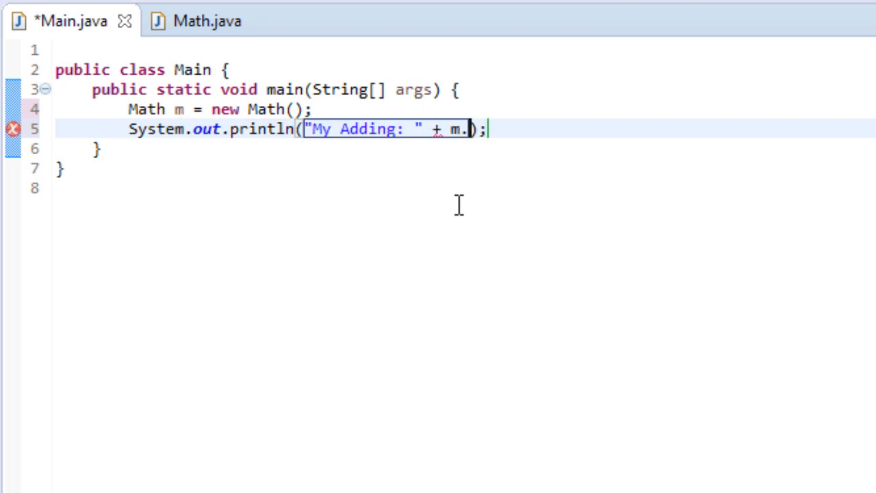
{"action": "type", "text": "."}
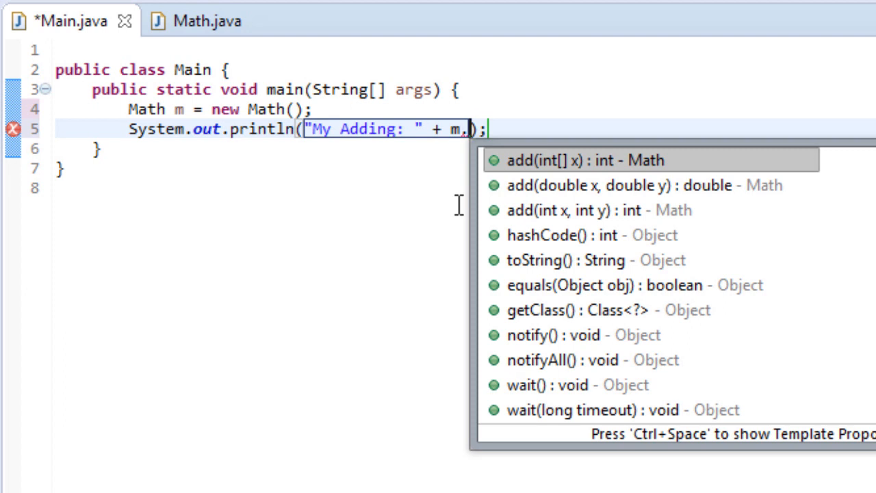
{"action": "left_click", "coordinate": [575, 160]}
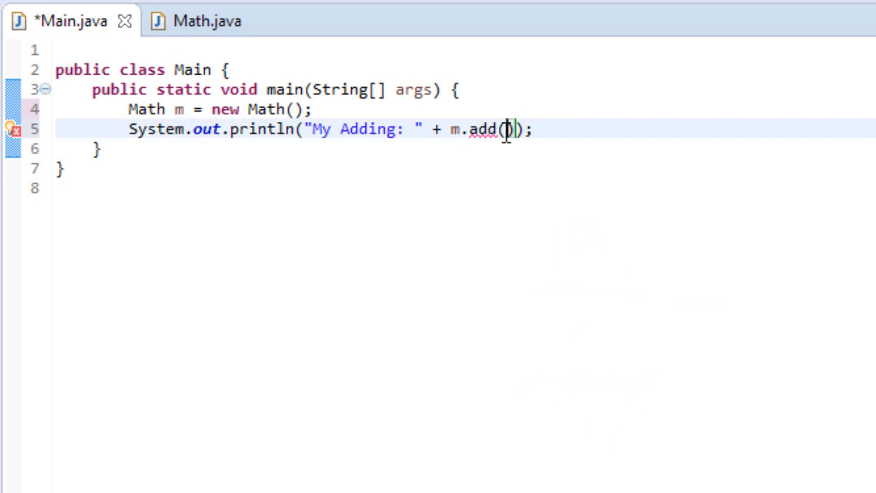
{"action": "type", "text": "2,"}
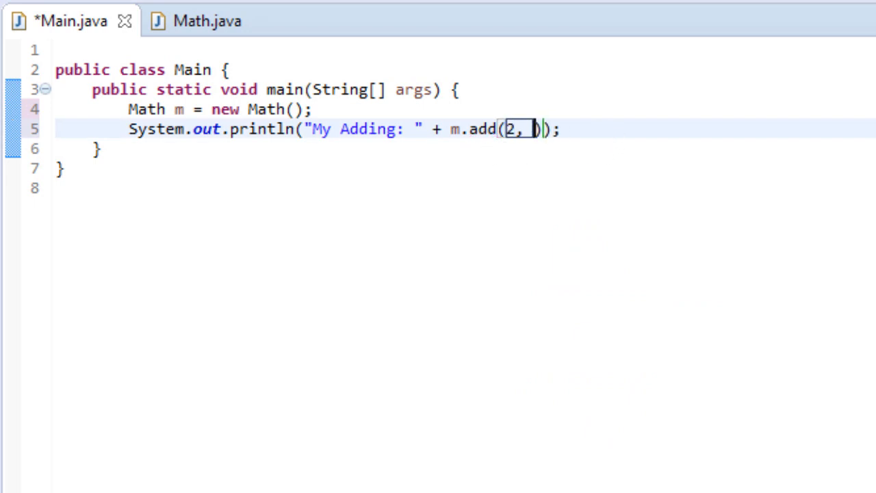
{"action": "key", "text": "Backspace"}
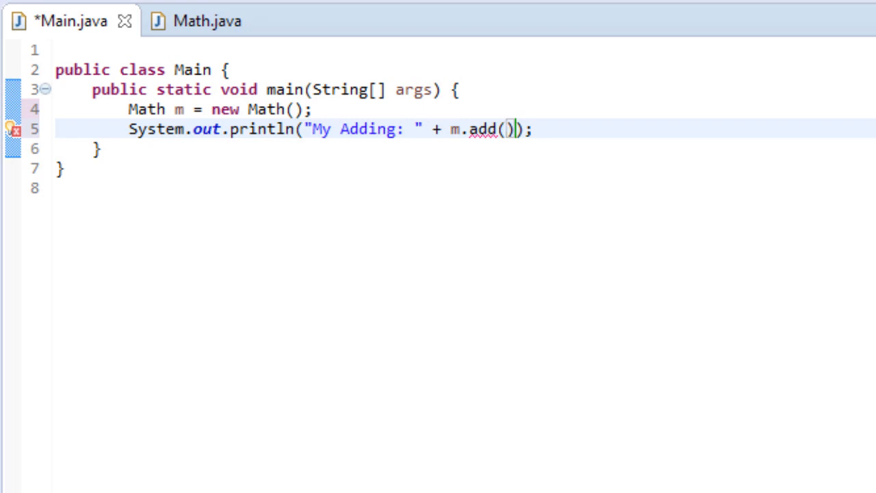
Pass new int[] {1, 4, 5, 18} as the argument to m.add in Main.
{"action": "type", "text": "new int"}
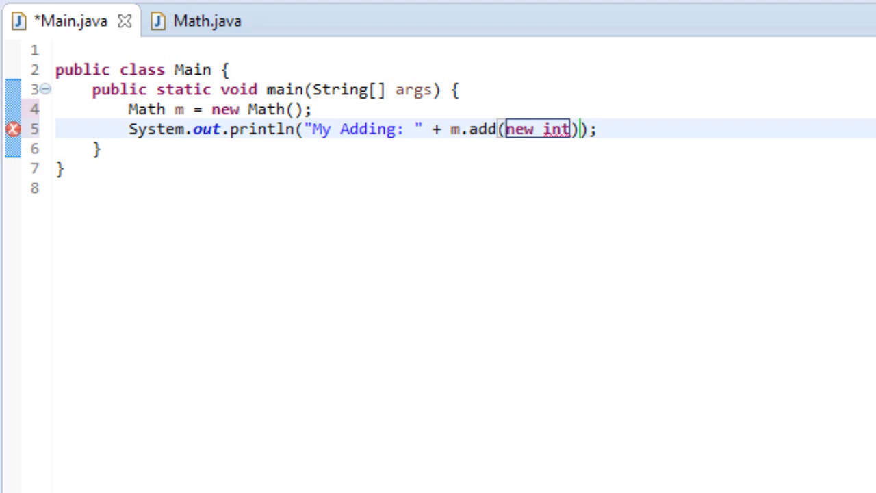
{"action": "type", "text": "[] {}"}
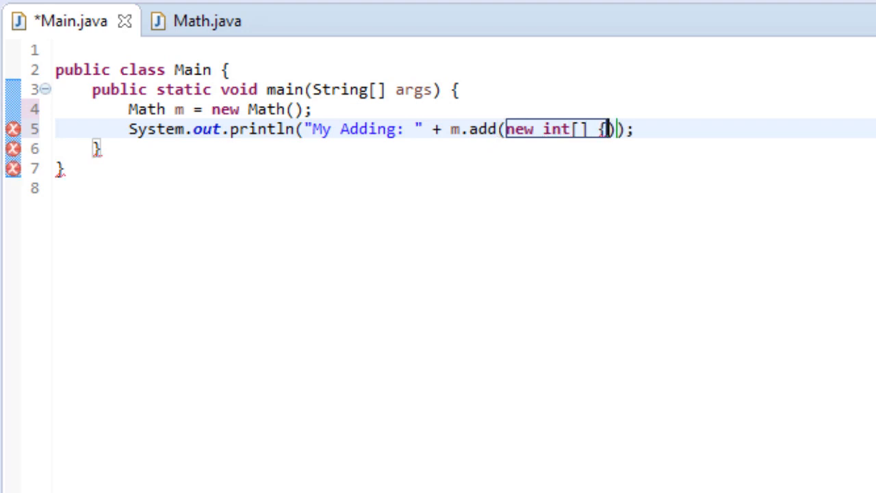
{"action": "type", "text": "}"}
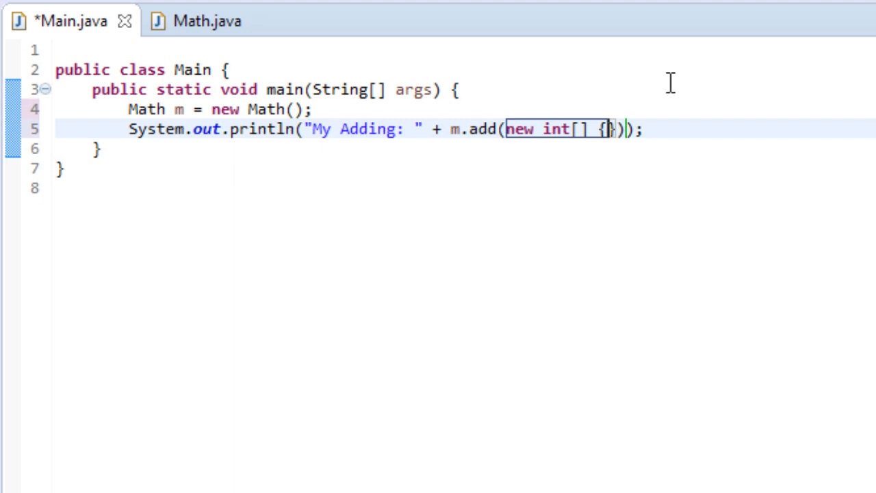
{"action": "type", "text": "1, 4, 5,"}
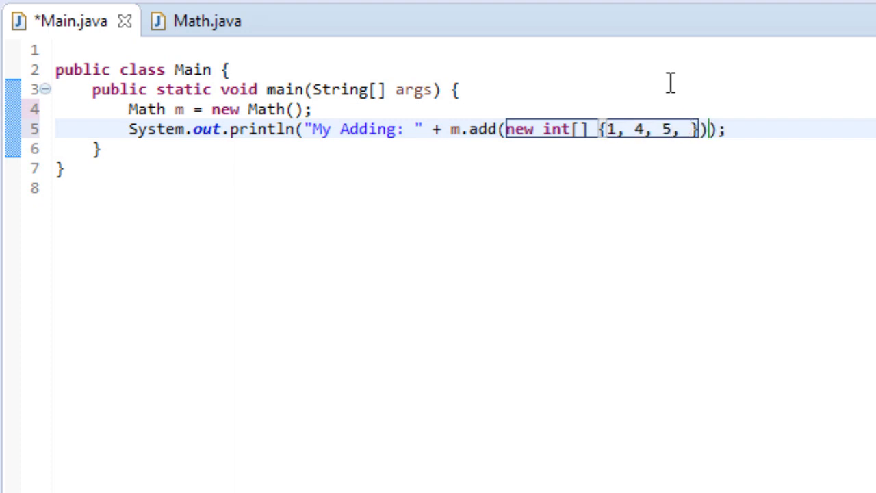
{"action": "type", "text": "18"}
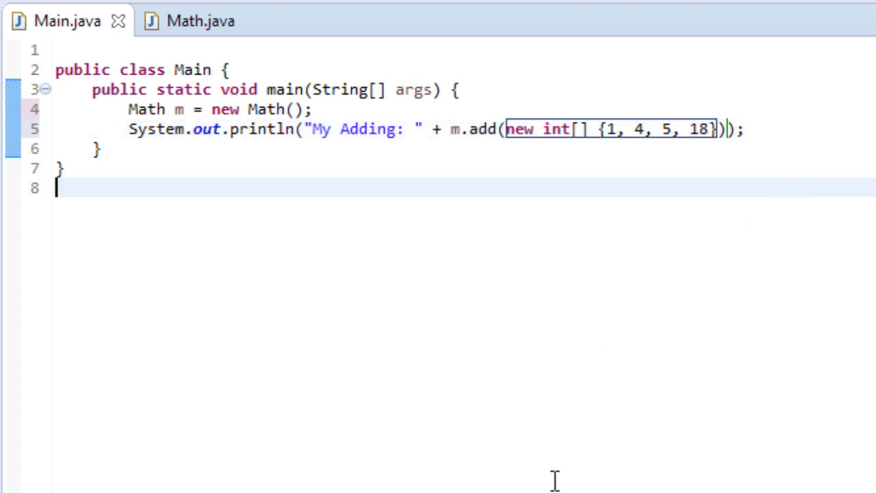
{"action": "mouse_move", "coordinate": [663, 48]}
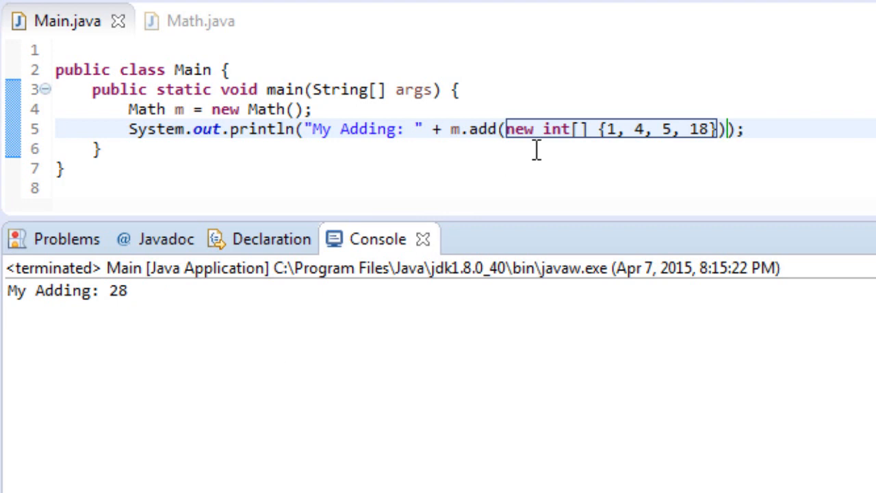
Highlight the 'My Adding: 28' result in the console, then return to Math.java.
{"action": "double_click", "coordinate": [453, 130]}
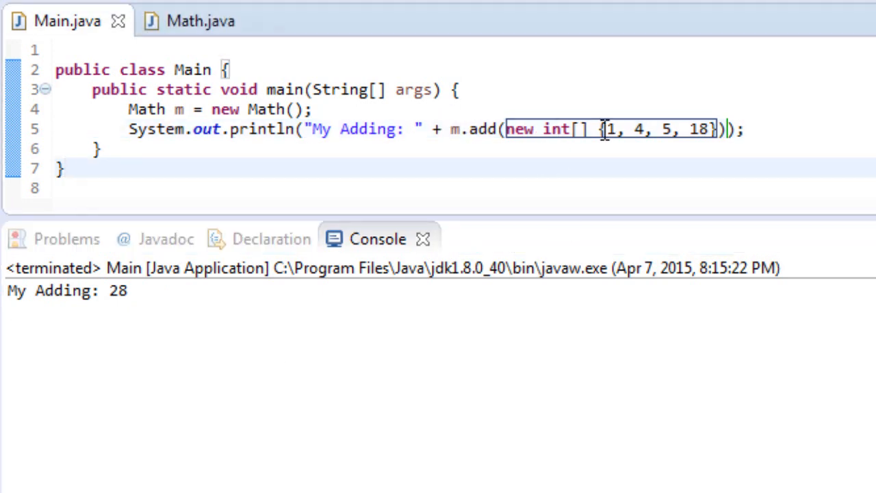
{"action": "left_click_drag", "start_coordinate": [507, 129], "coordinate": [718, 130]}
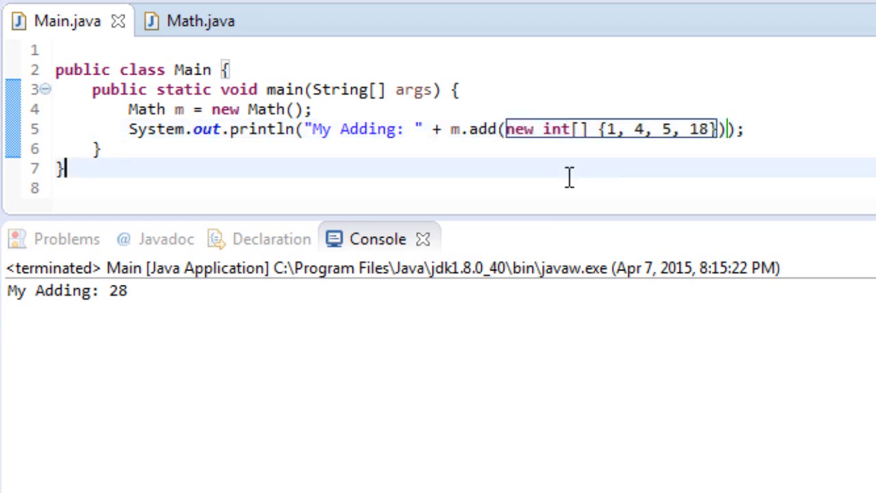
{"action": "double_click", "coordinate": [116, 290]}
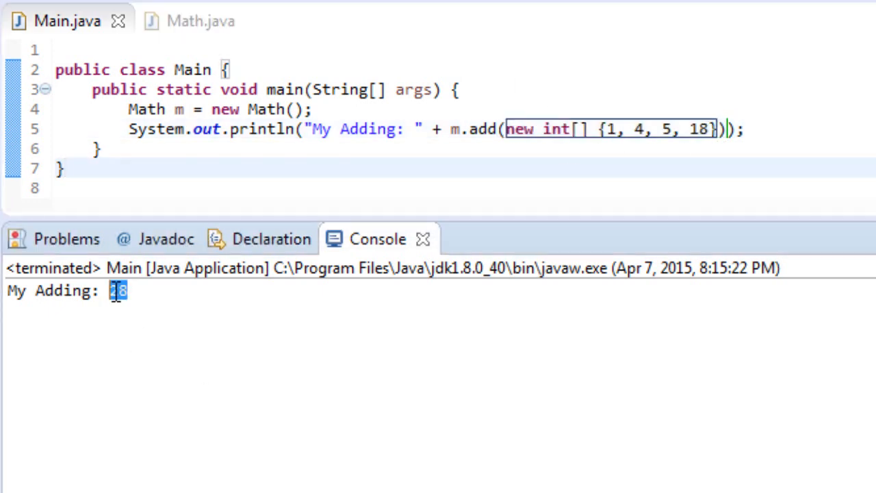
{"action": "left_click", "coordinate": [200, 21]}
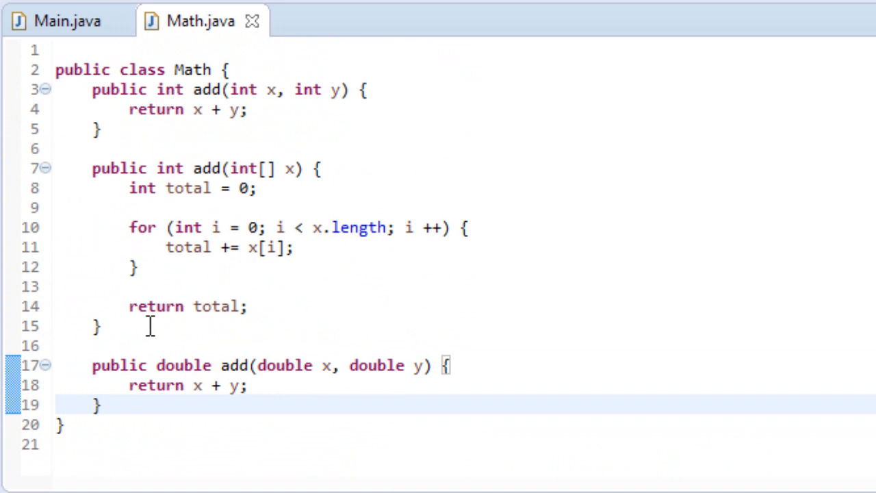
Inspect the add(int[] x) method in Math.java, then switch back to Main.java.
{"action": "left_click", "coordinate": [92, 169]}
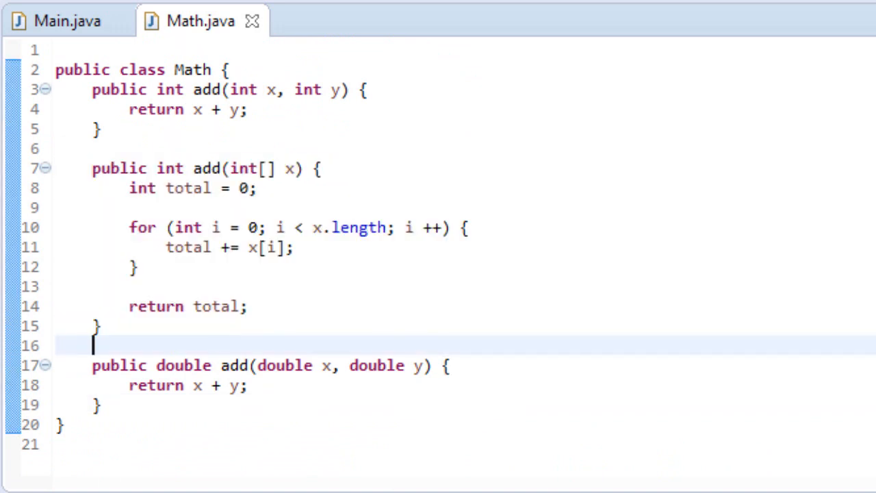
{"action": "left_click", "coordinate": [67, 21]}
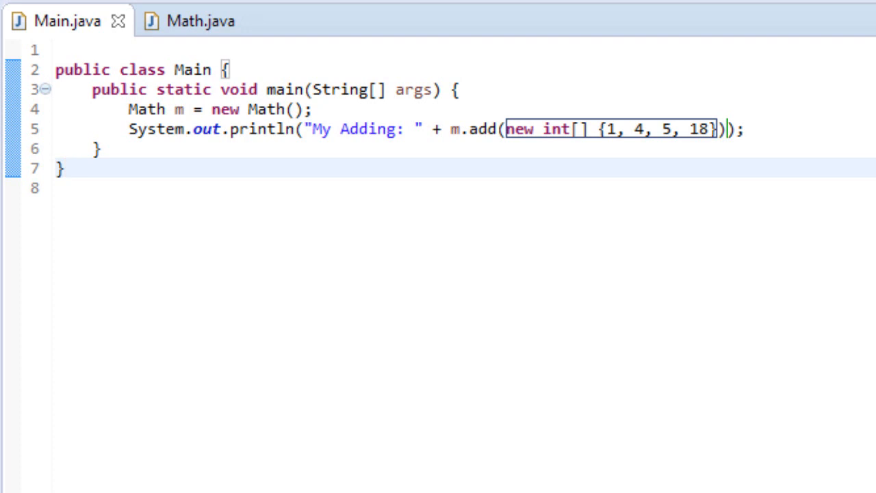
{"action": "left_click", "coordinate": [65, 169]}
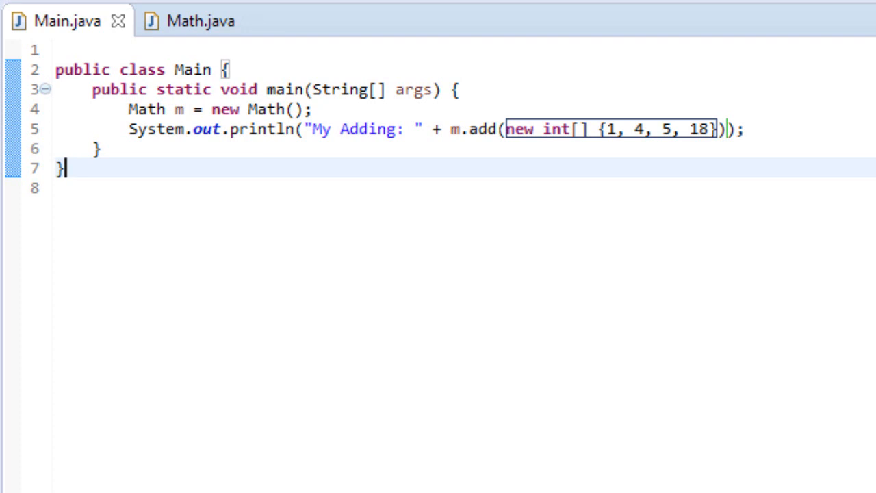